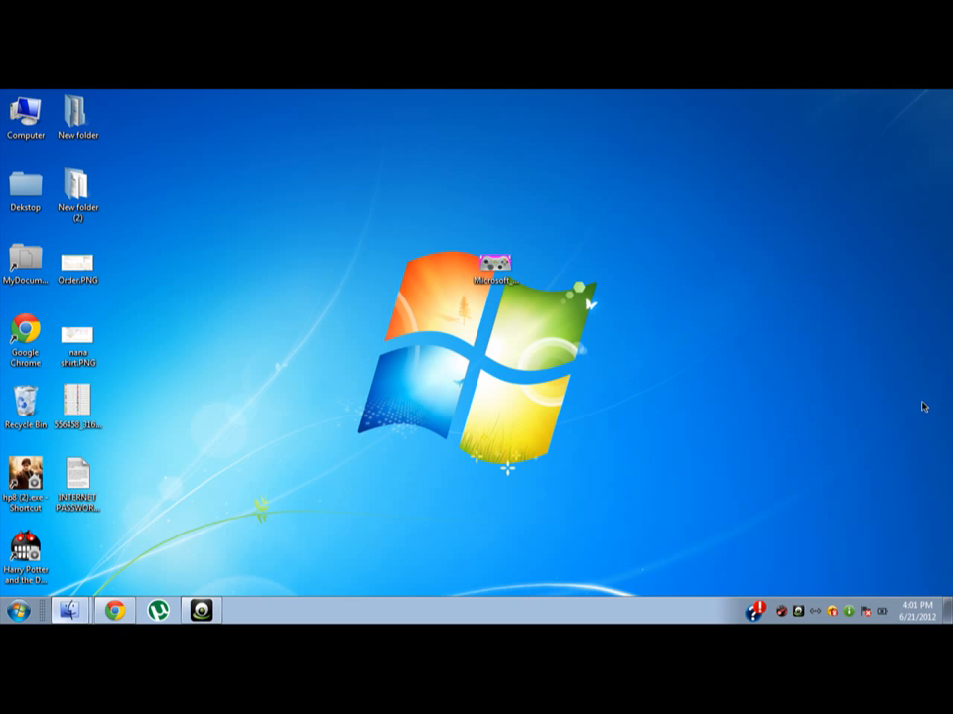
mouse_move(869, 400)
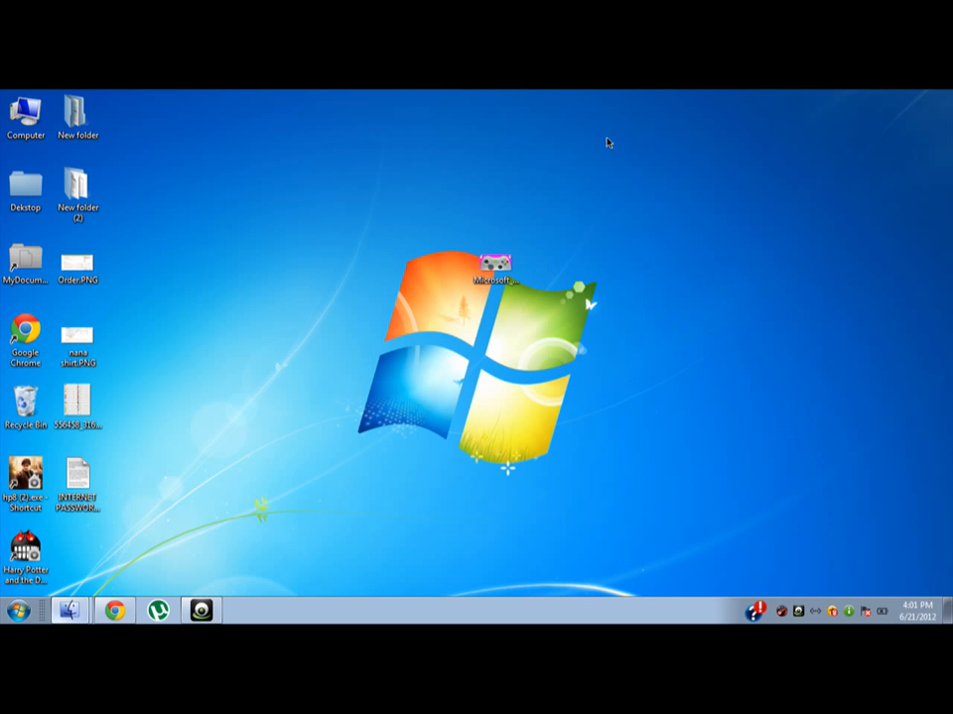
mouse_move(544, 229)
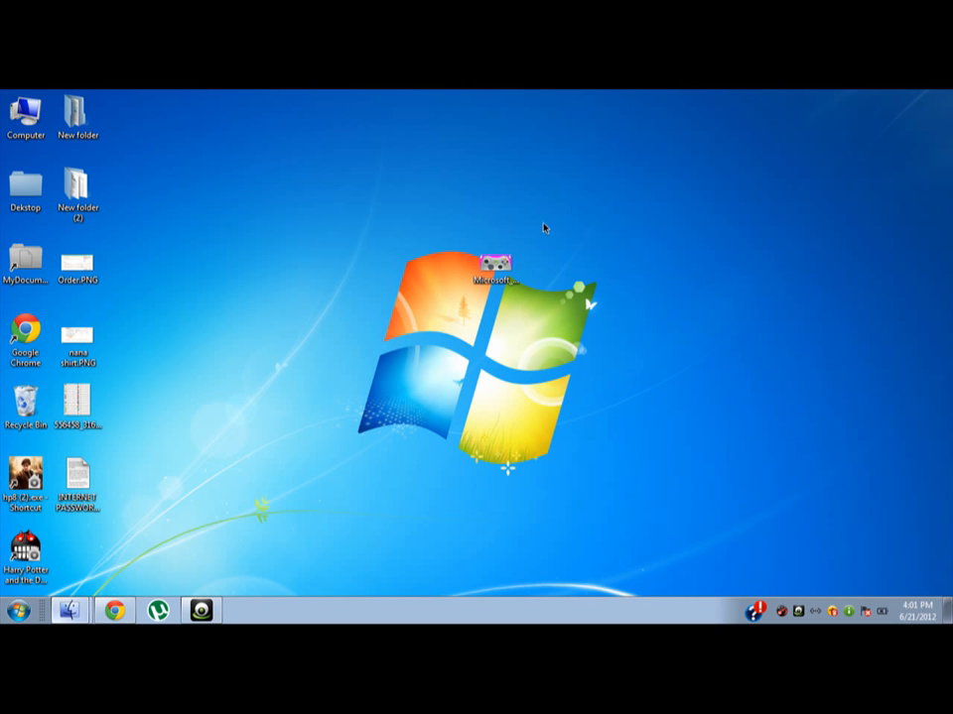
mouse_move(245, 117)
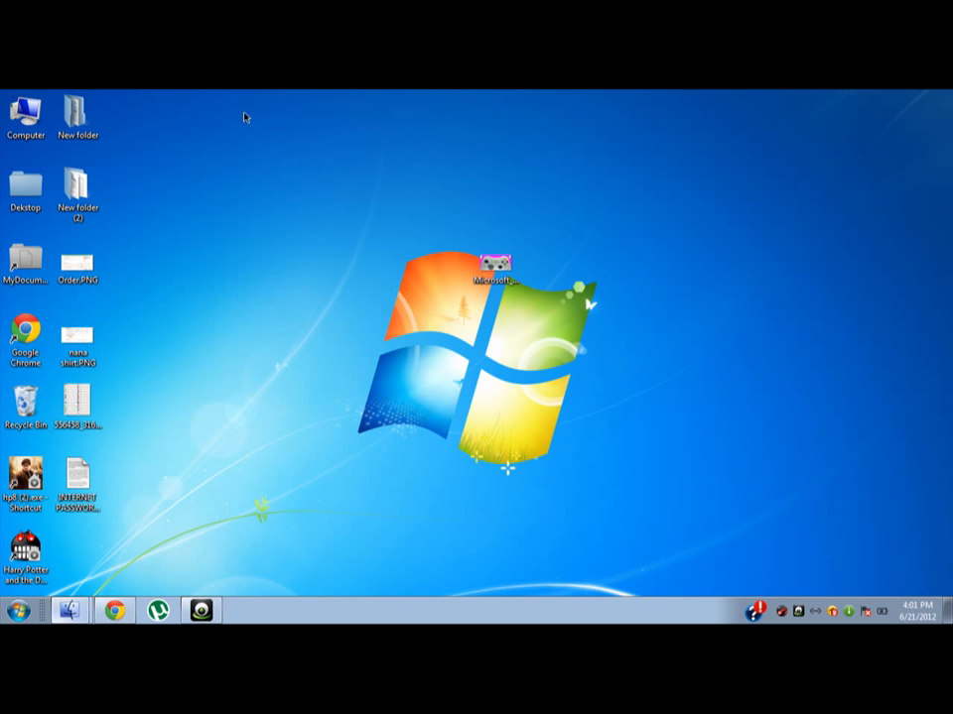
mouse_move(504, 223)
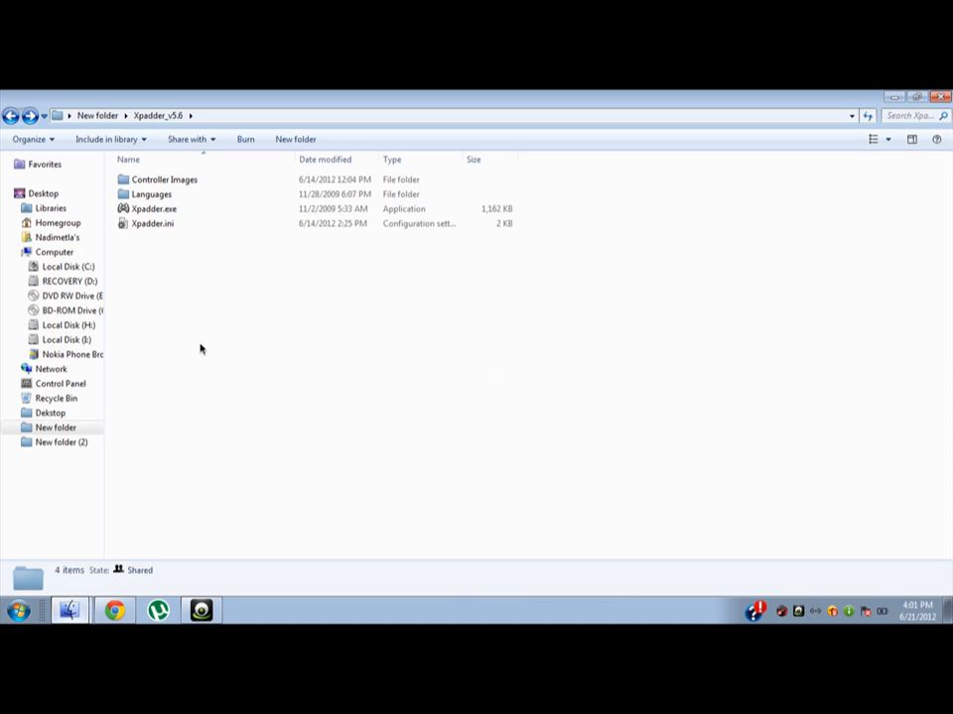
- Browse the Controller Images folder, then return to the Xpadder_v5.6 folder
left_click_drag(198, 268, 198, 343)
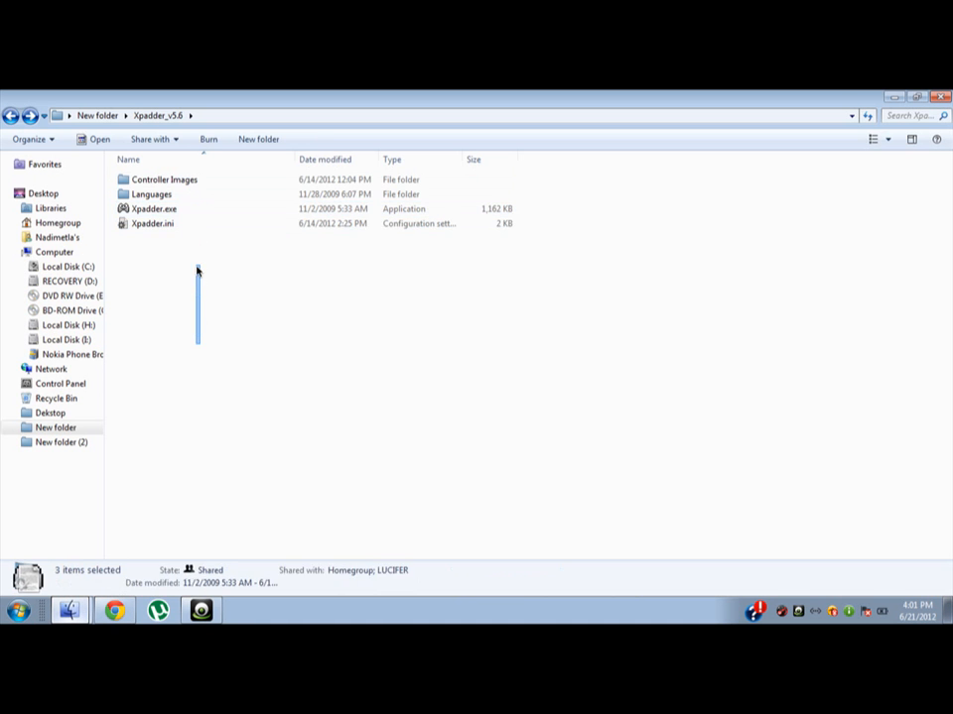
left_click(163, 180)
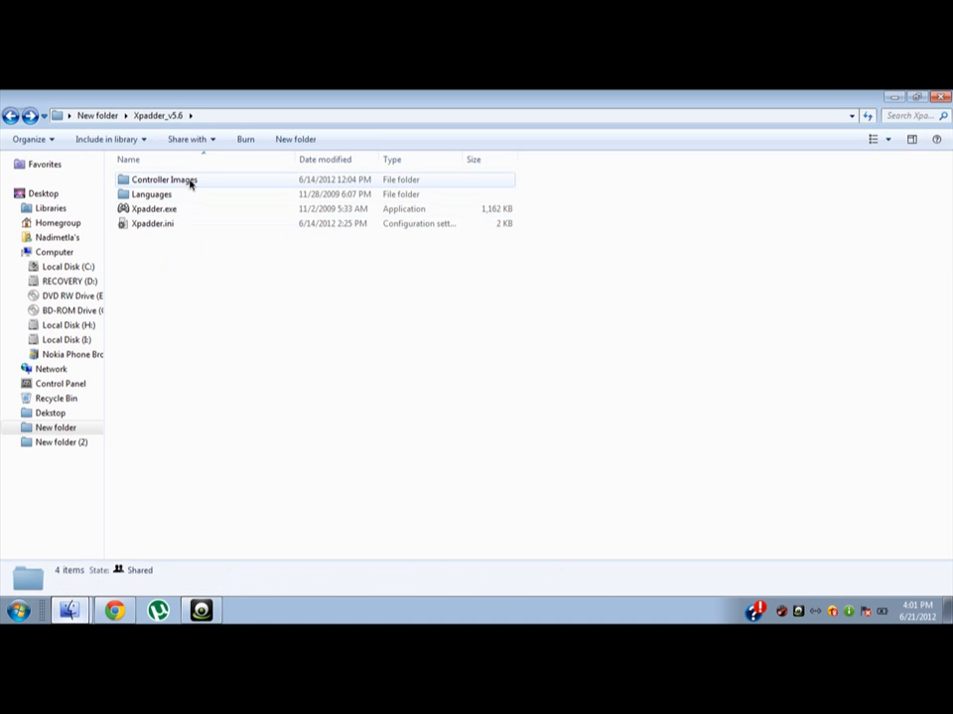
double_click(165, 179)
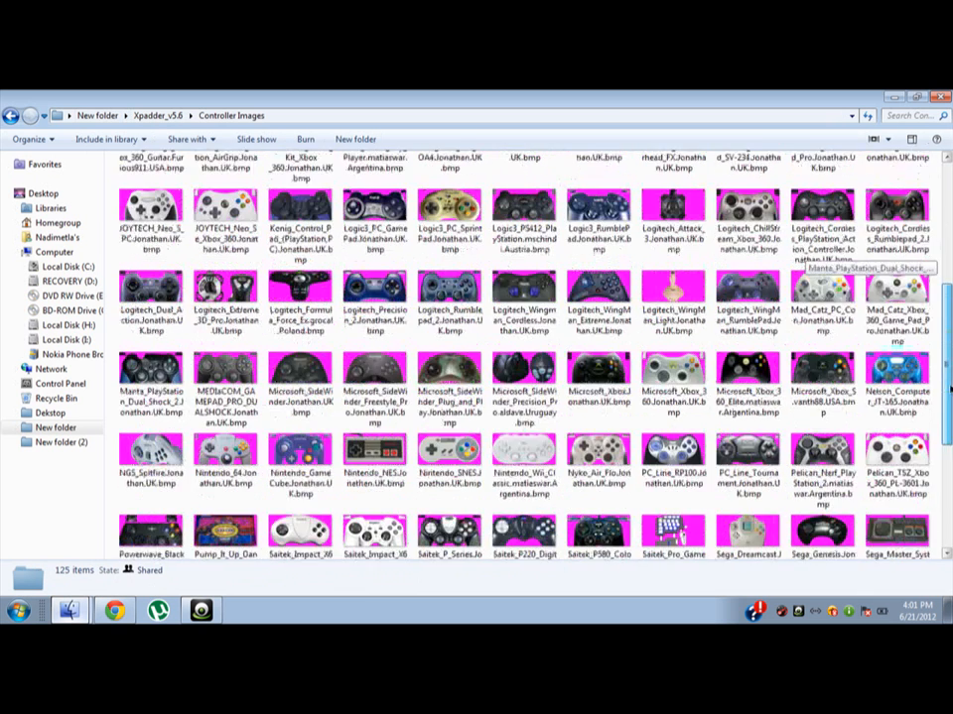
scroll("down", 3)
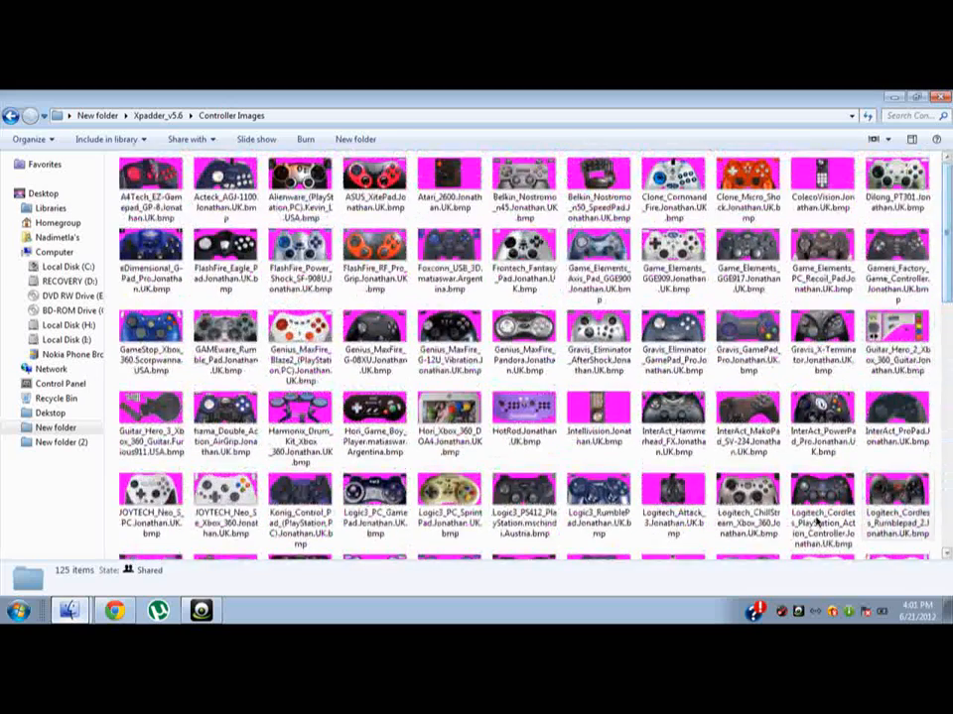
left_click(673, 179)
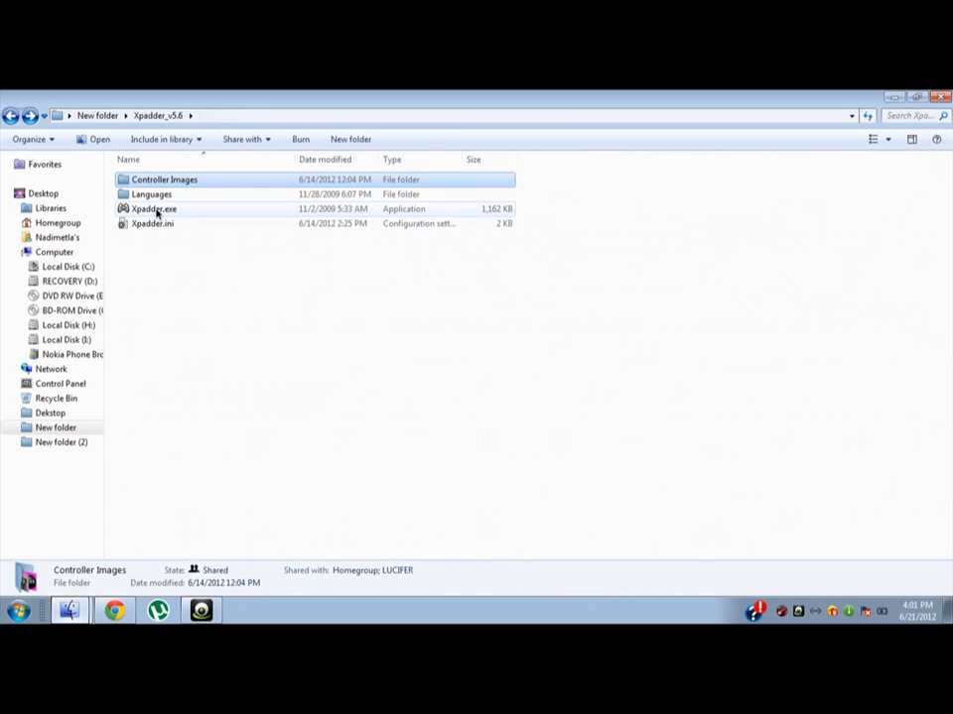
- Launch Xpadder and start a new controller layout on the Image page
double_click(155, 209)
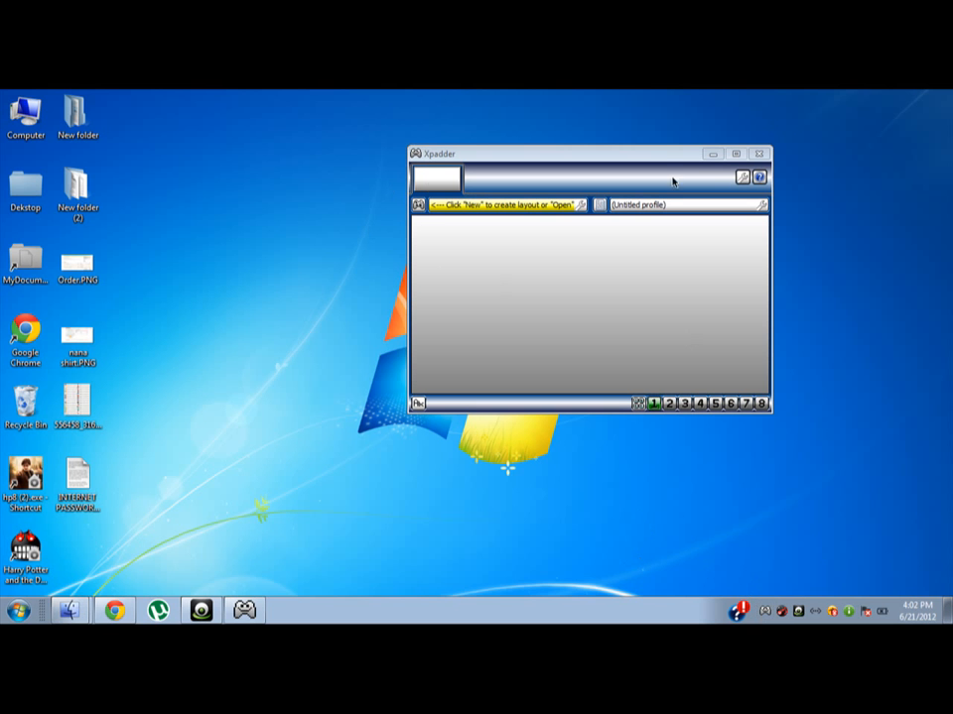
left_click(419, 206)
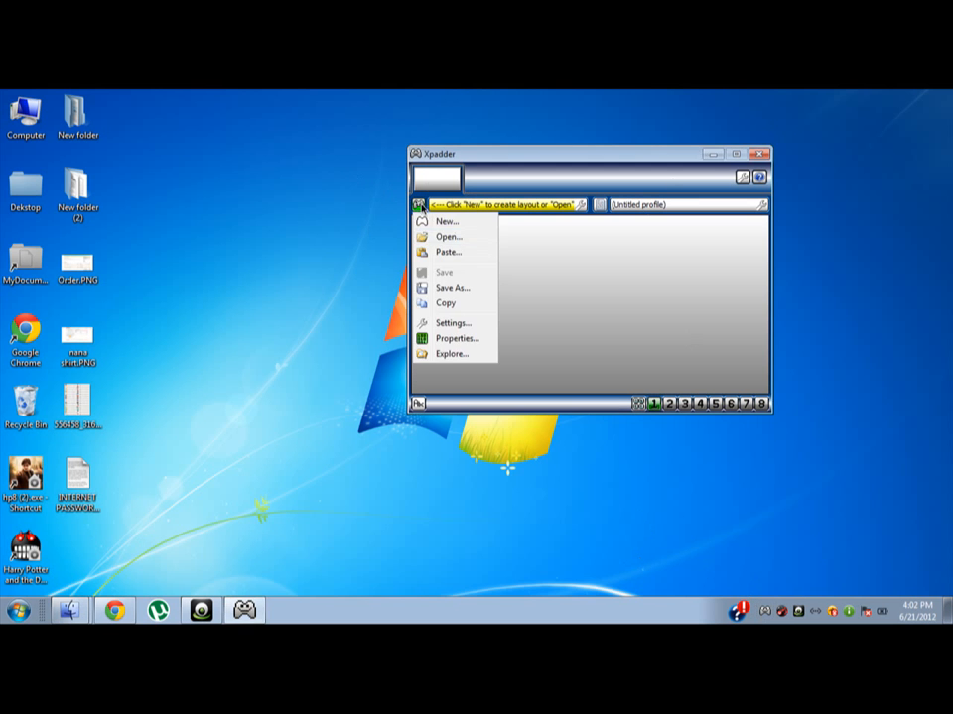
left_click(453, 323)
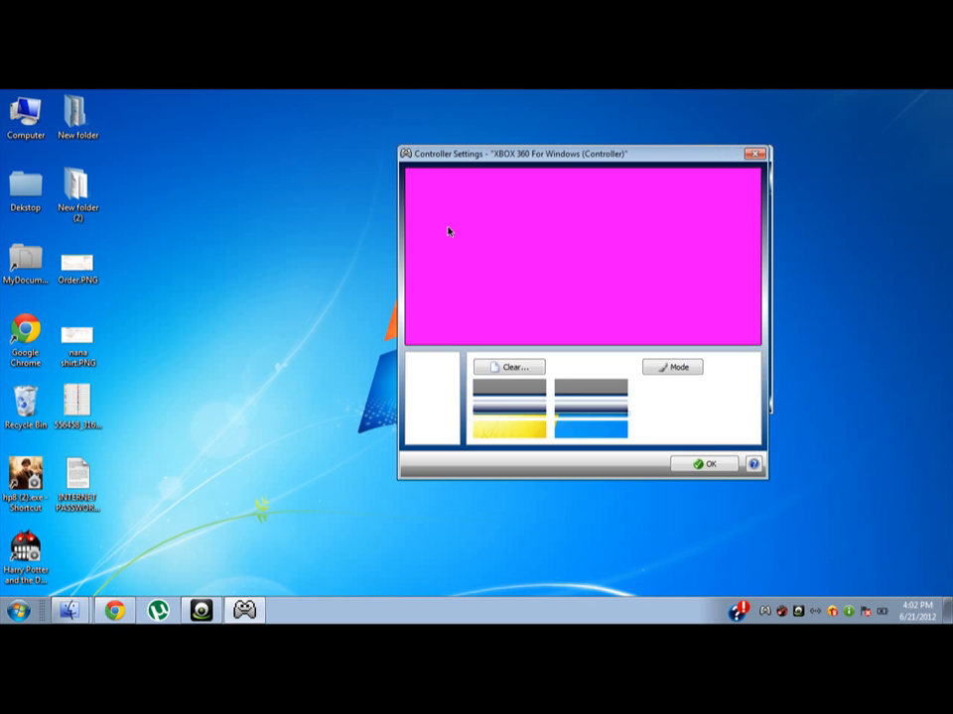
left_click(424, 359)
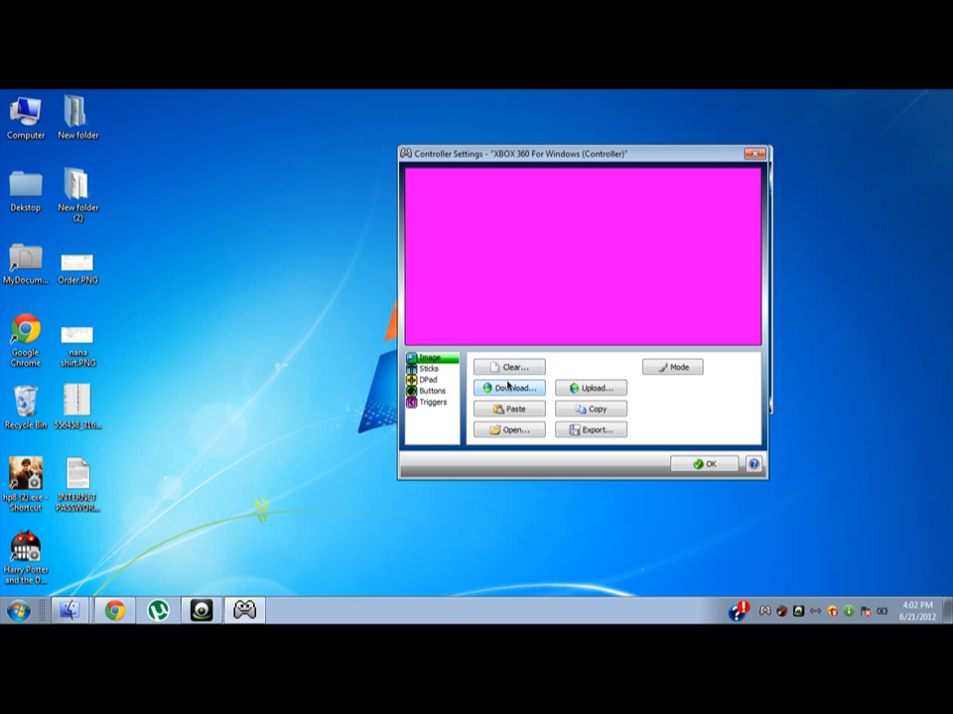
mouse_move(506, 139)
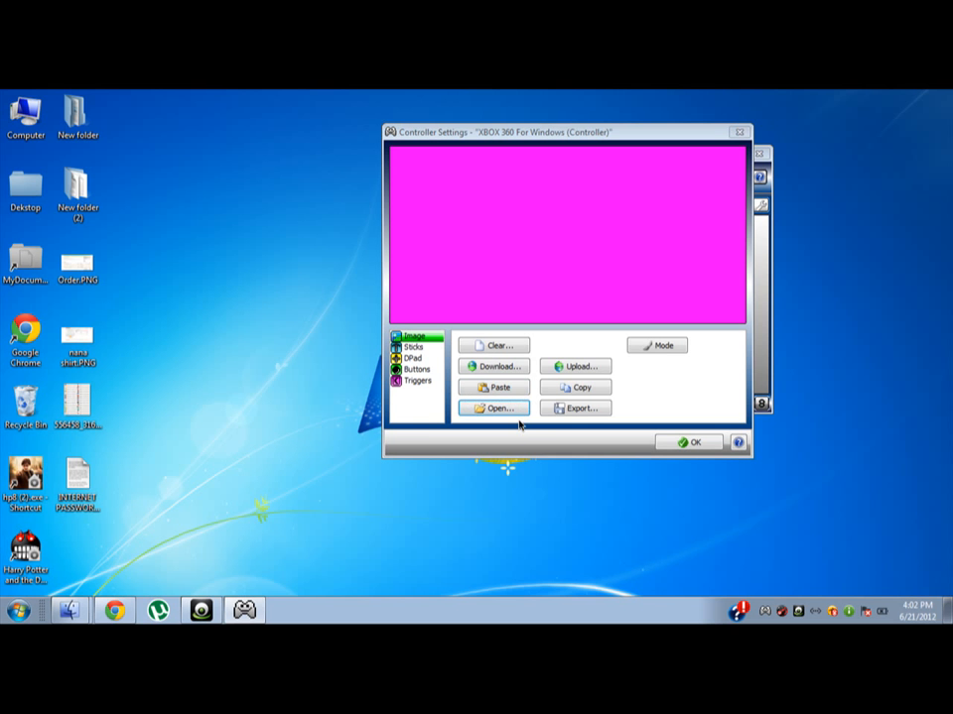
- Load the Xbox 360 controller picture file as the layout background
left_click(497, 407)
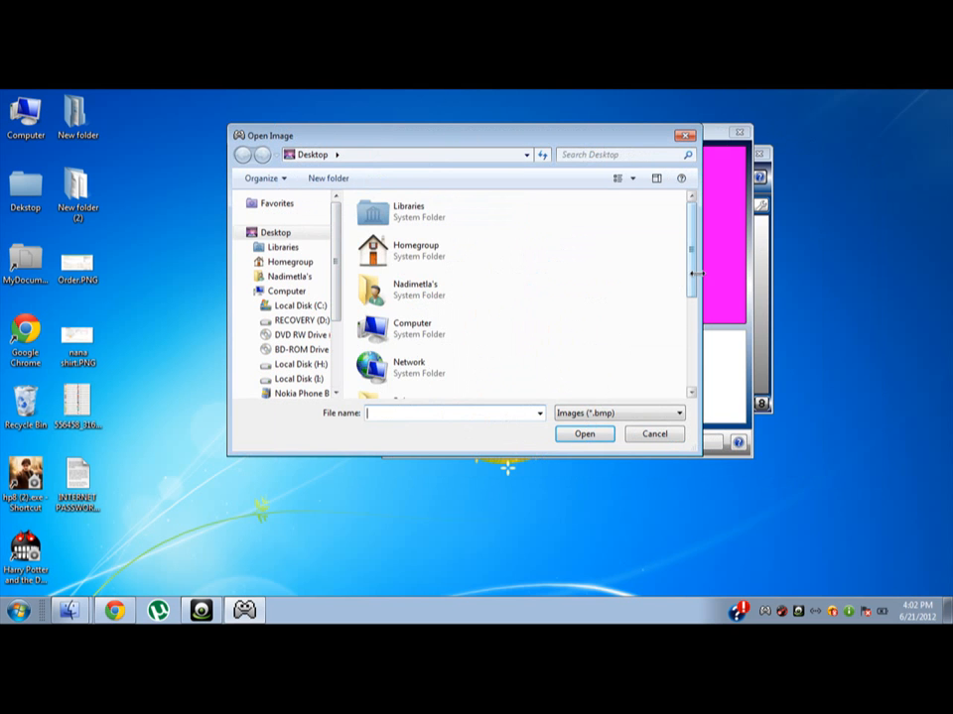
left_click(437, 335)
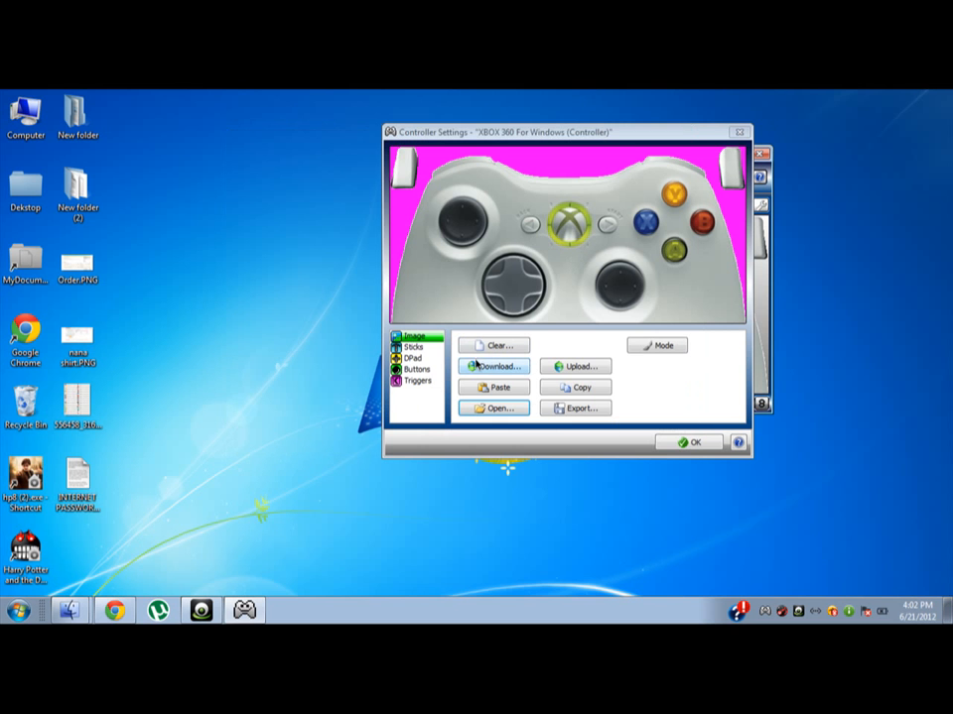
- Enable the second thumbstick and detect its RX/RY axes on the Sticks page
left_click(417, 347)
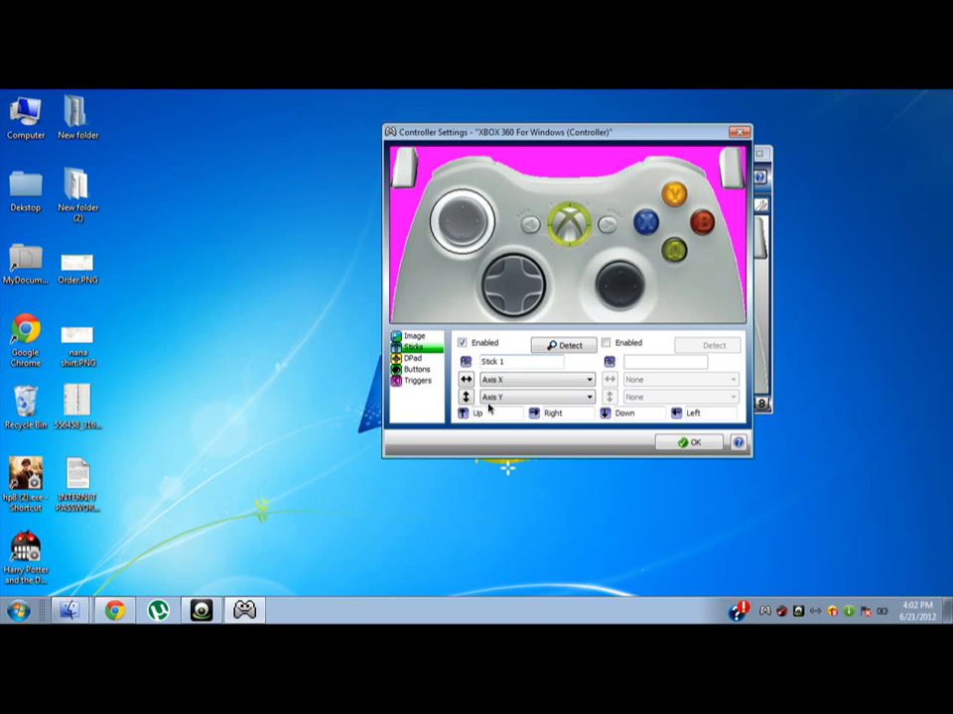
left_click(607, 343)
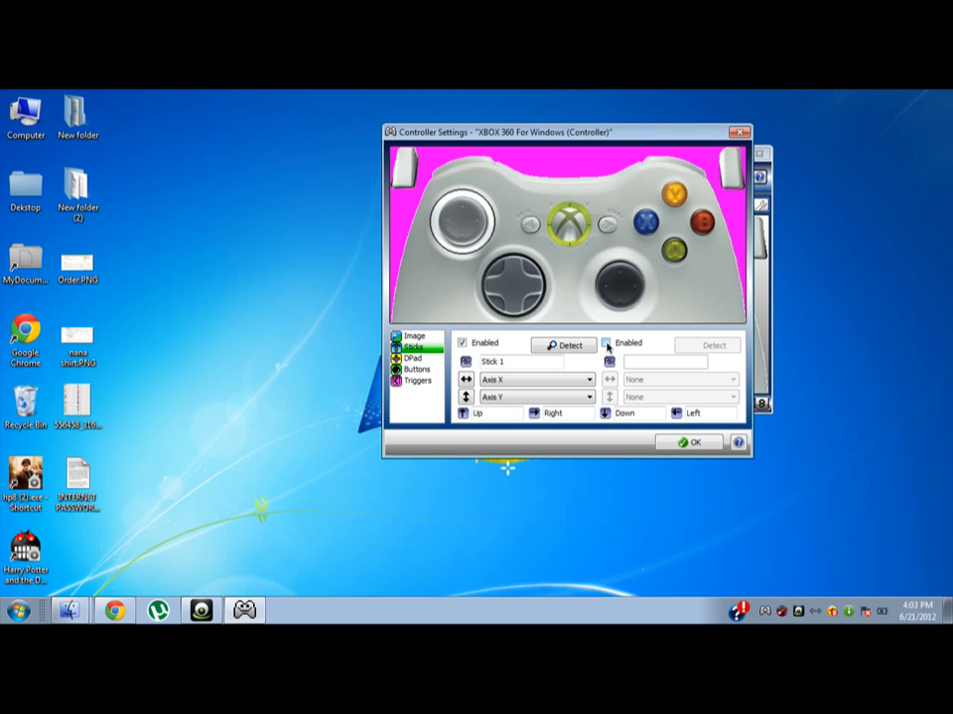
left_click(706, 344)
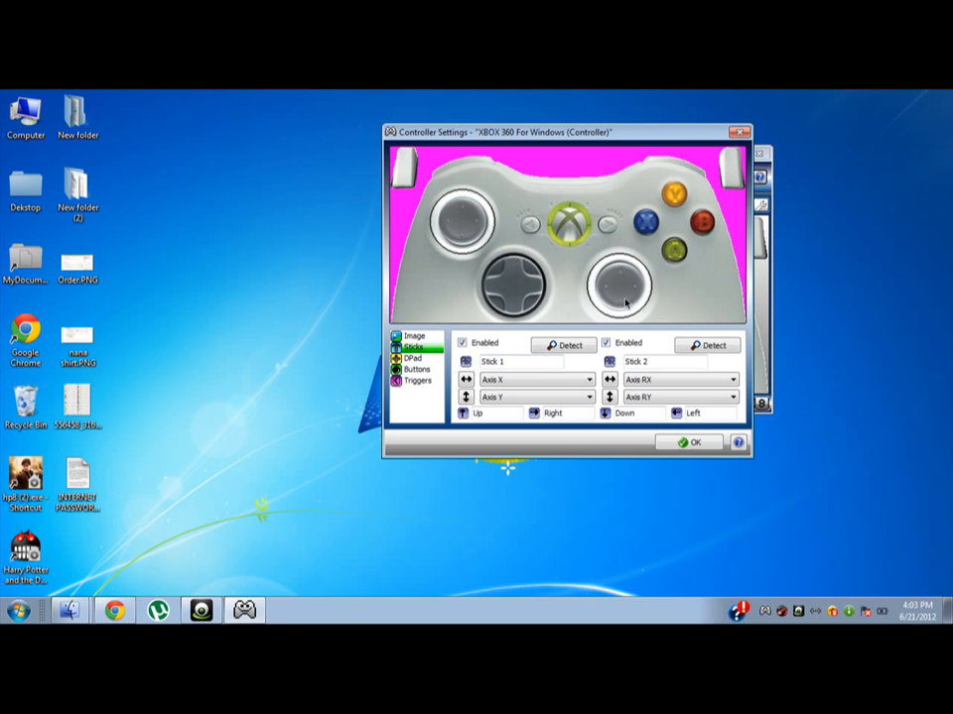
mouse_move(802, 288)
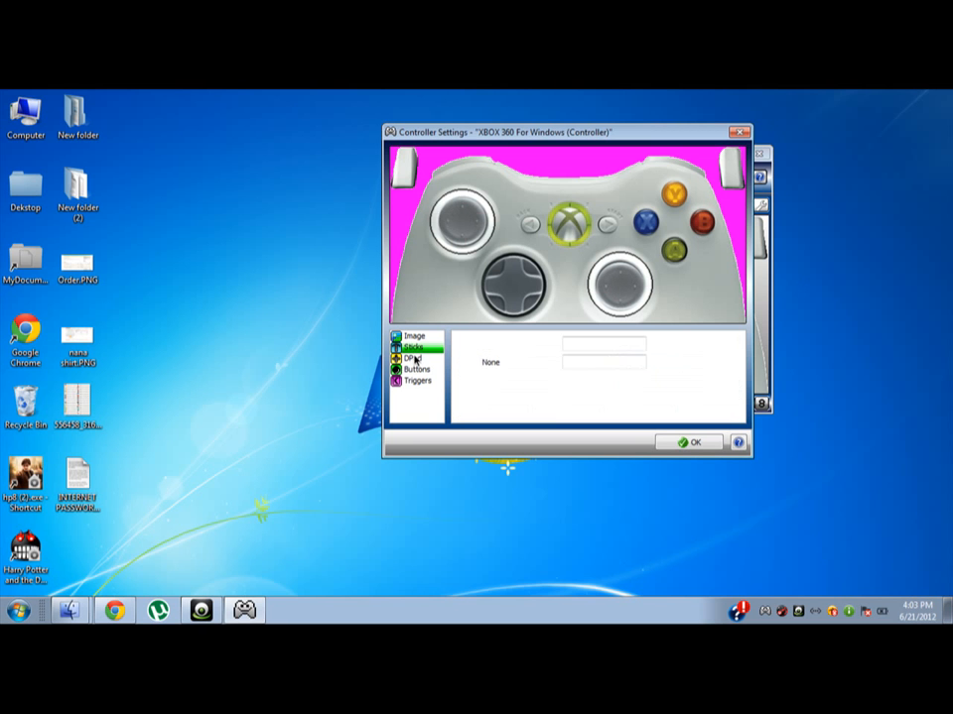
- Enable the D-pad and detect its four directions as POV
left_click(412, 356)
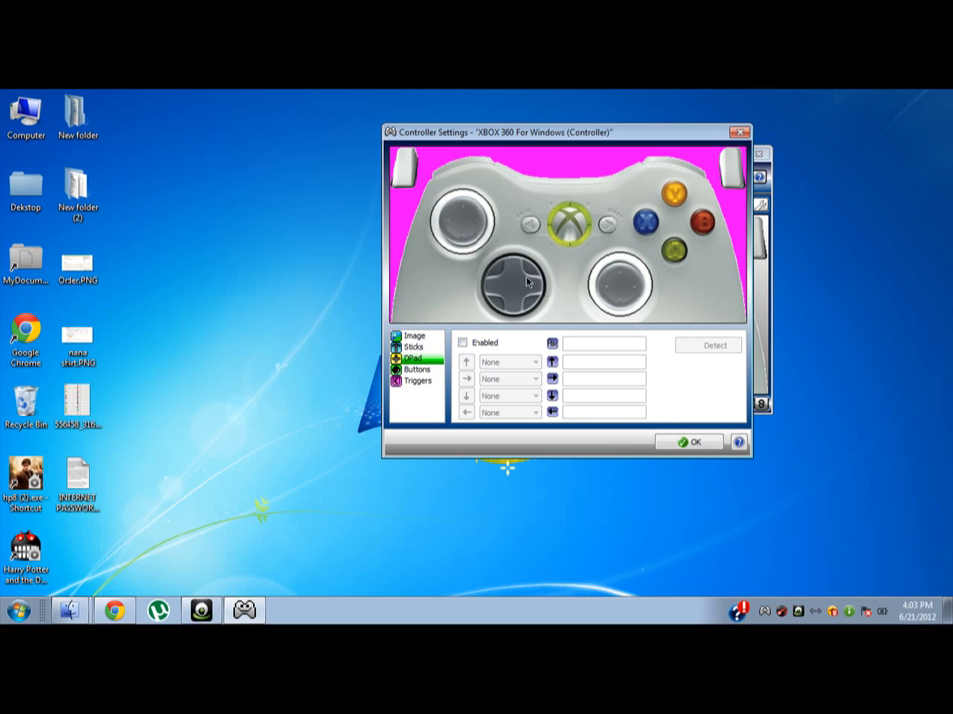
left_click(709, 344)
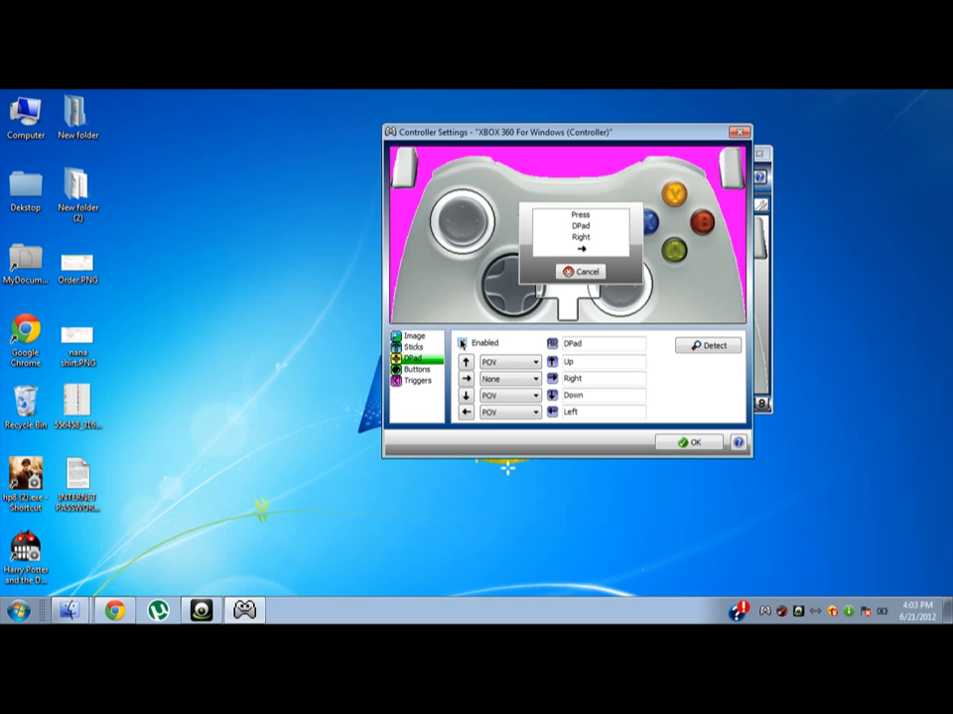
left_click(585, 271)
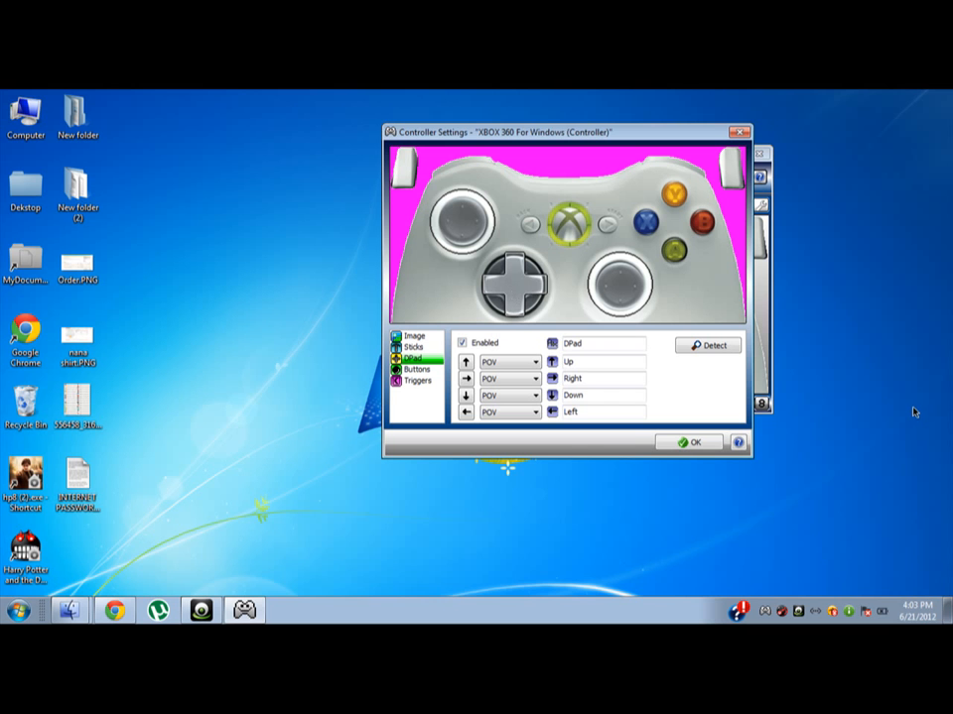
mouse_move(911, 415)
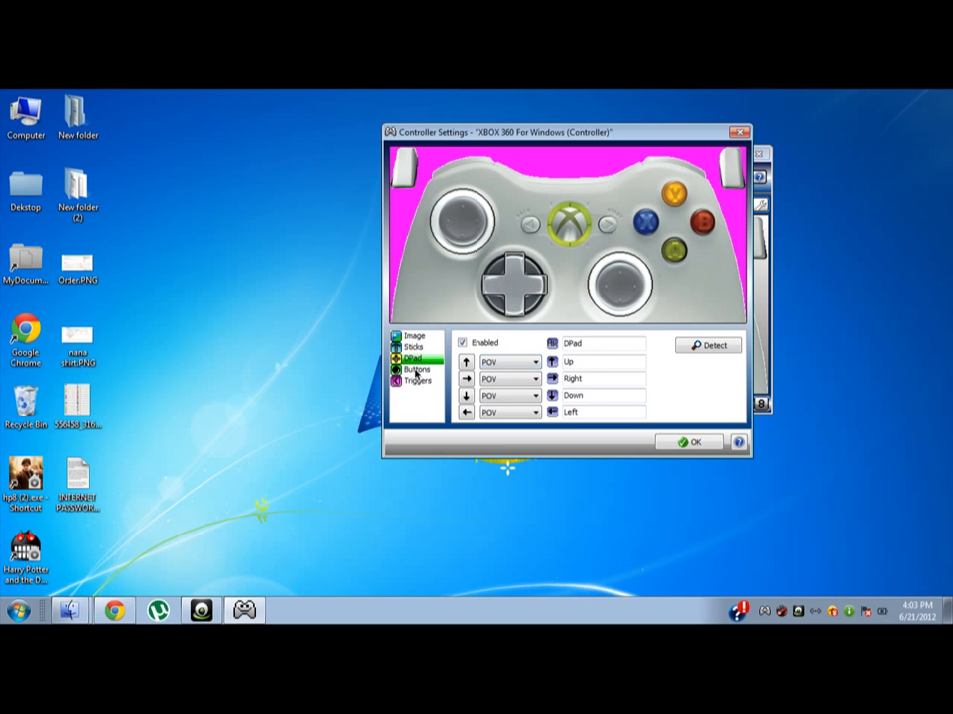
- Place markers for the face buttons, bumpers, Back and Start on the controller image
left_click(415, 369)
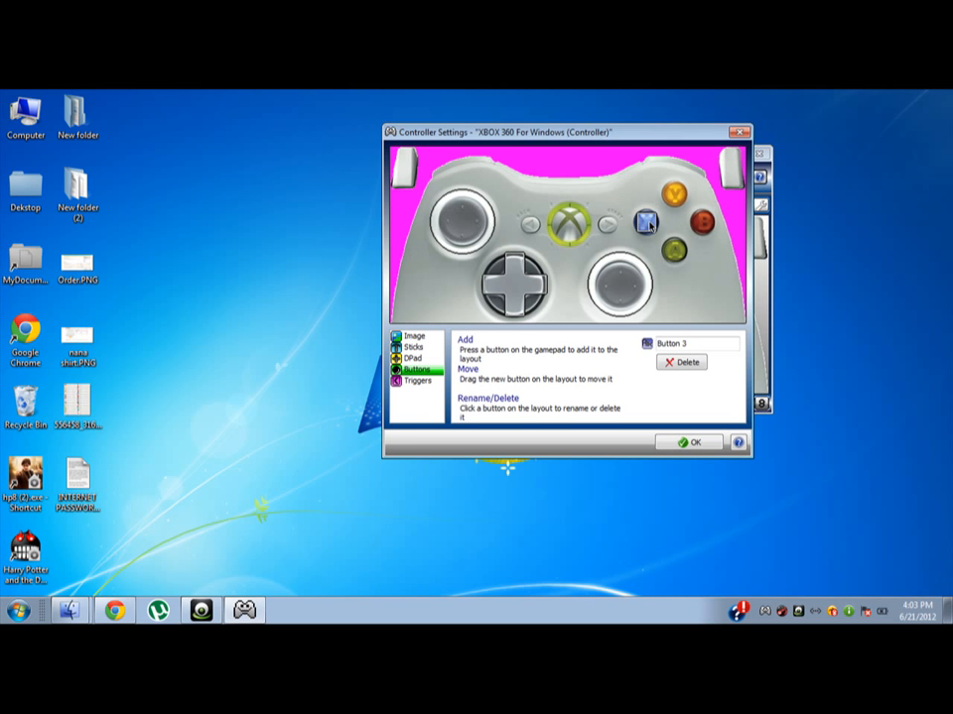
mouse_move(722, 220)
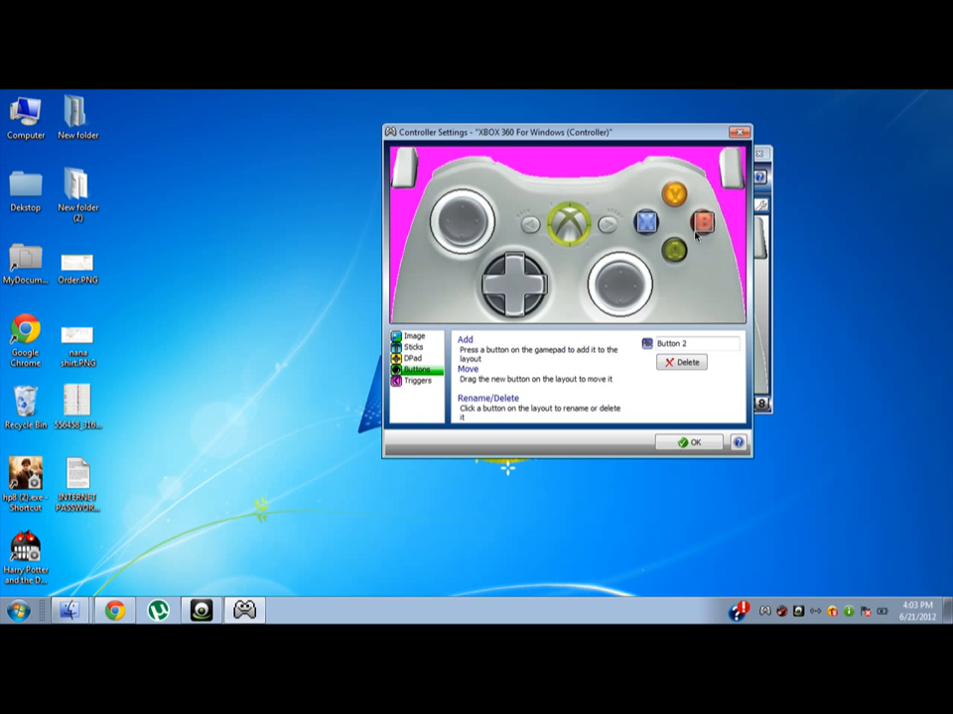
mouse_move(710, 233)
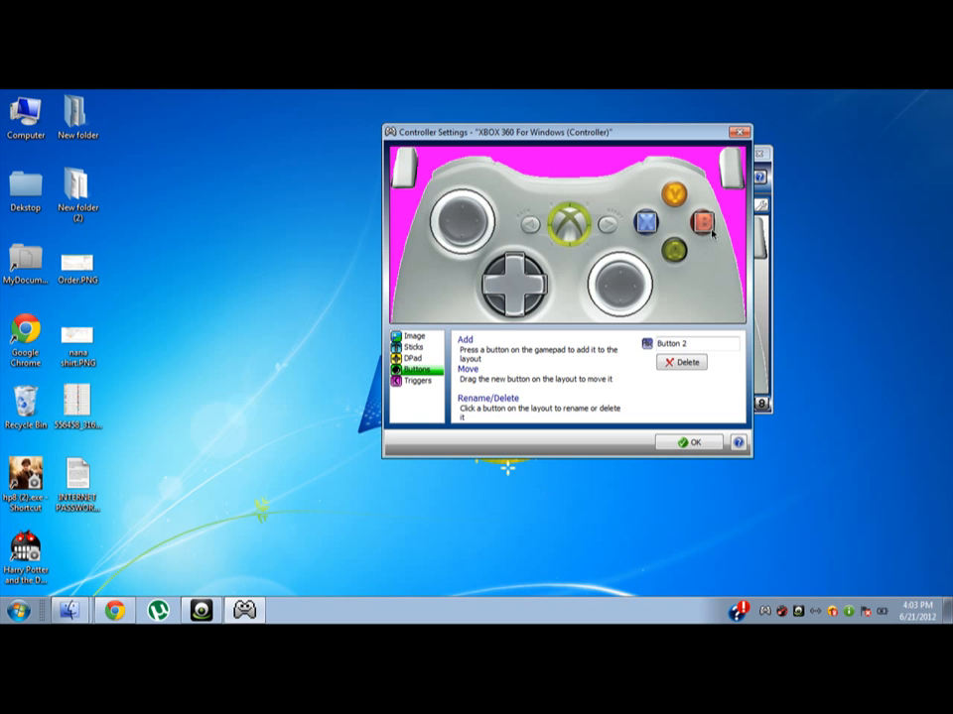
mouse_move(675, 222)
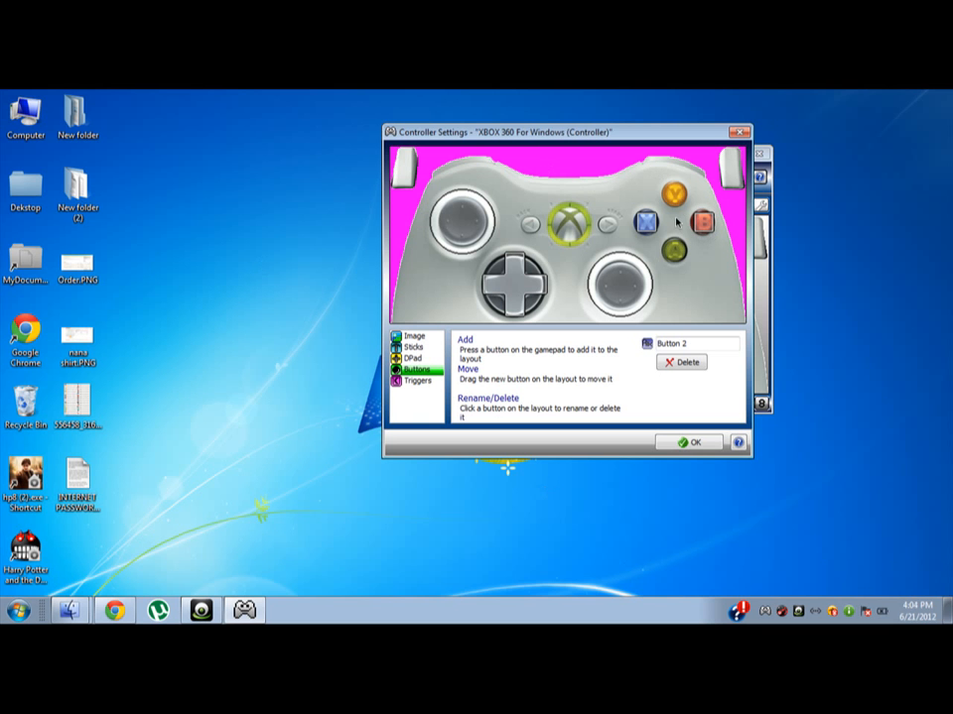
mouse_move(715, 241)
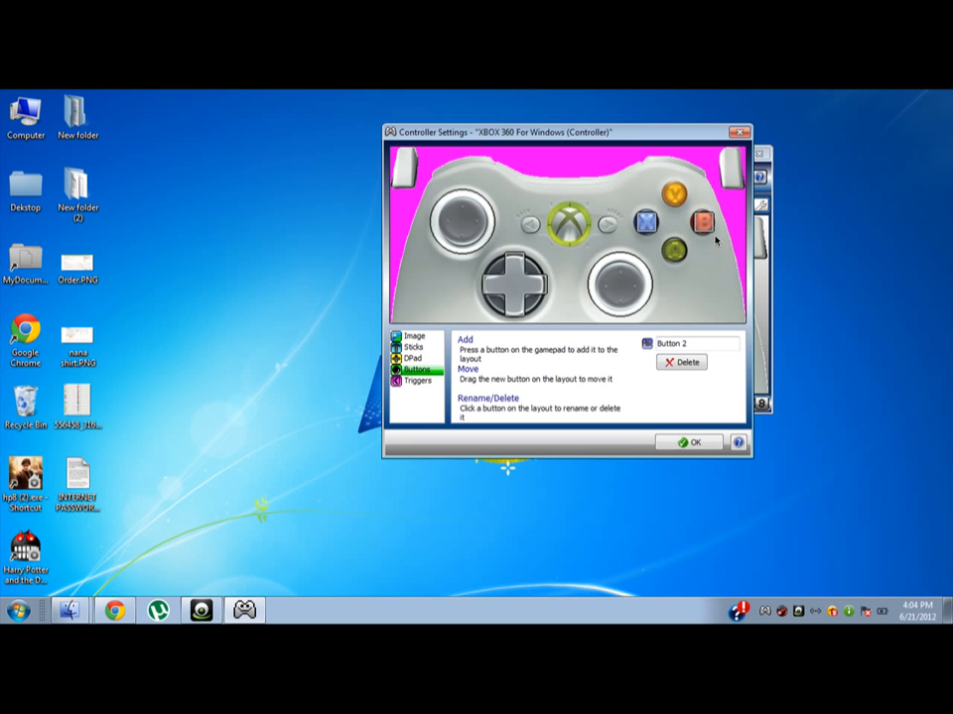
mouse_move(704, 228)
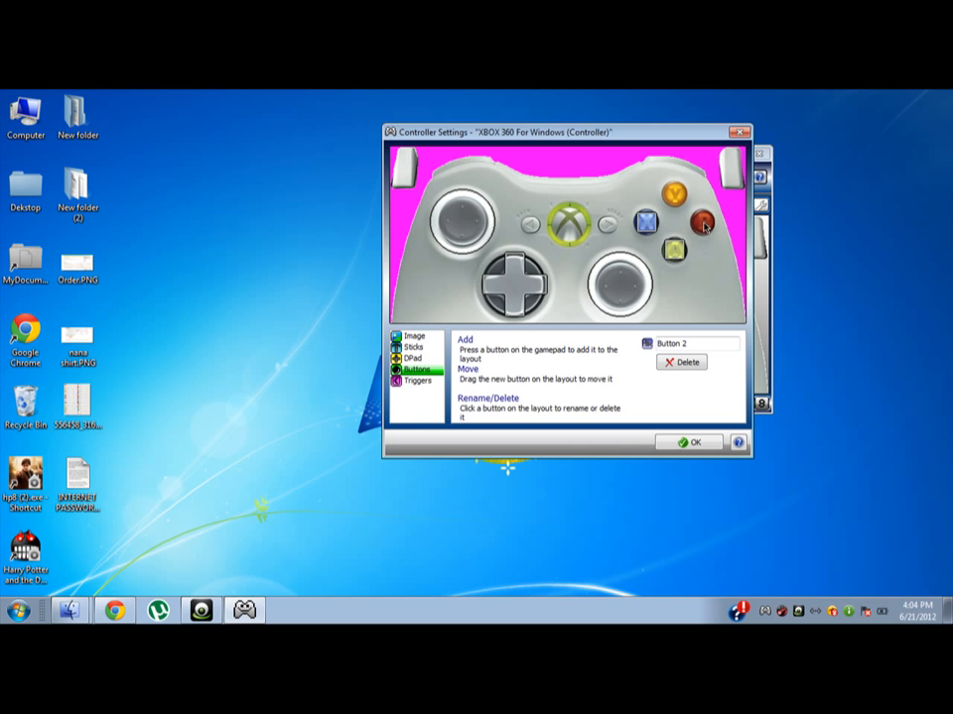
mouse_move(682, 256)
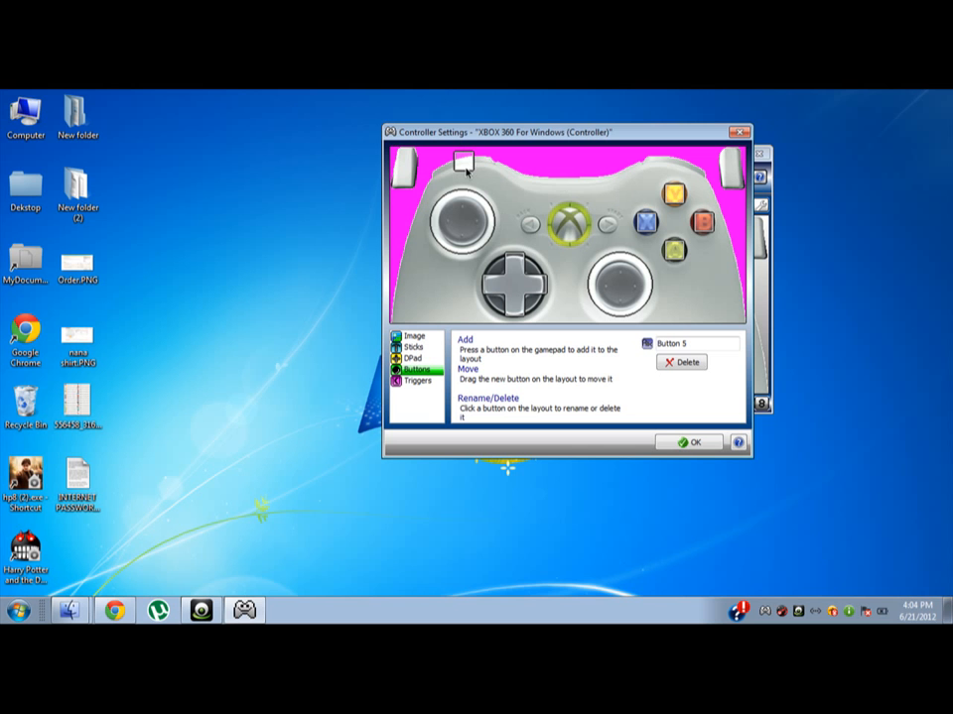
mouse_move(713, 205)
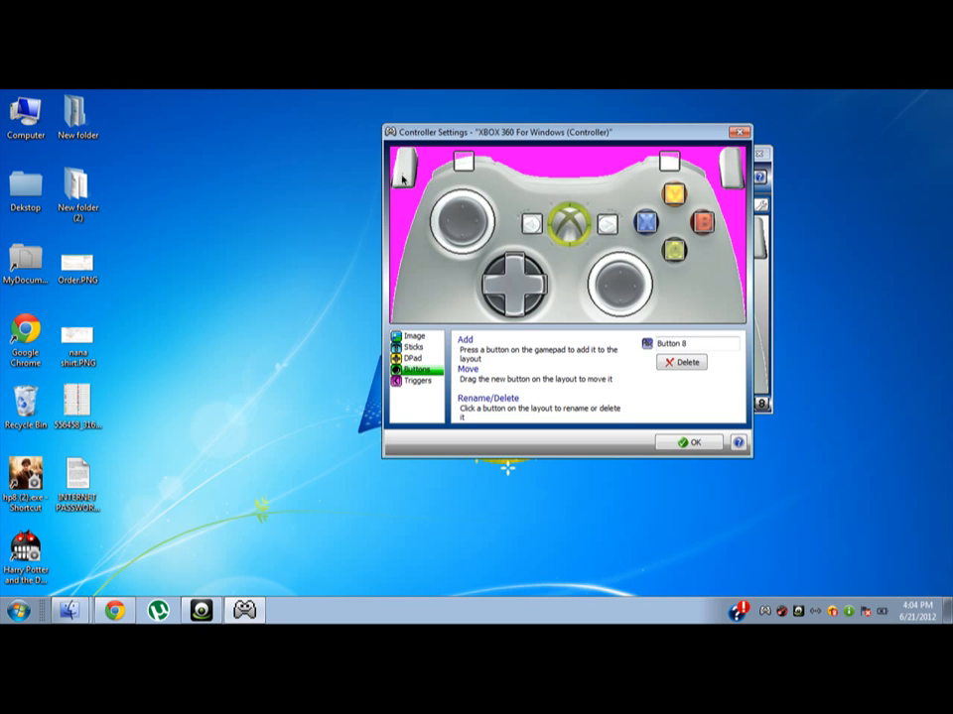
mouse_move(719, 174)
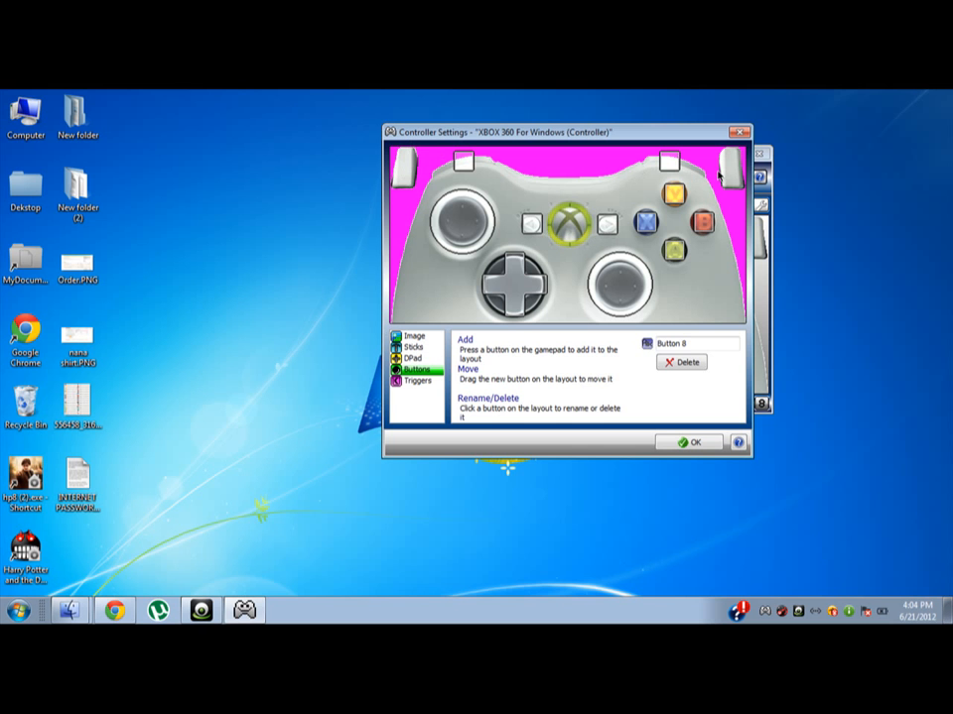
left_click(416, 382)
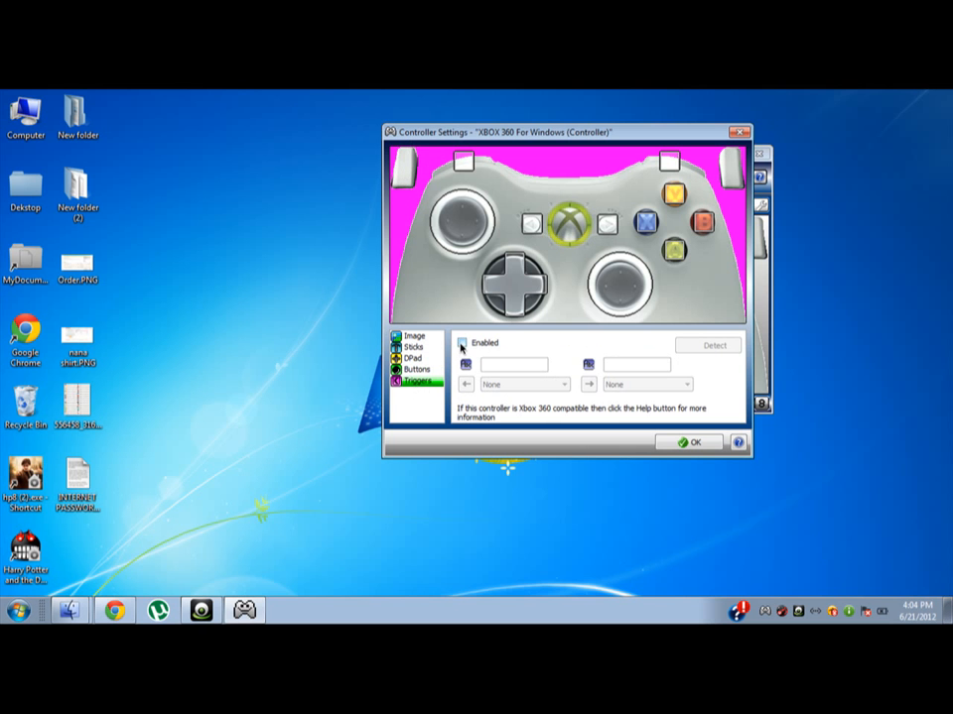
- Enable the left and right triggers on the Triggers page
left_click(708, 345)
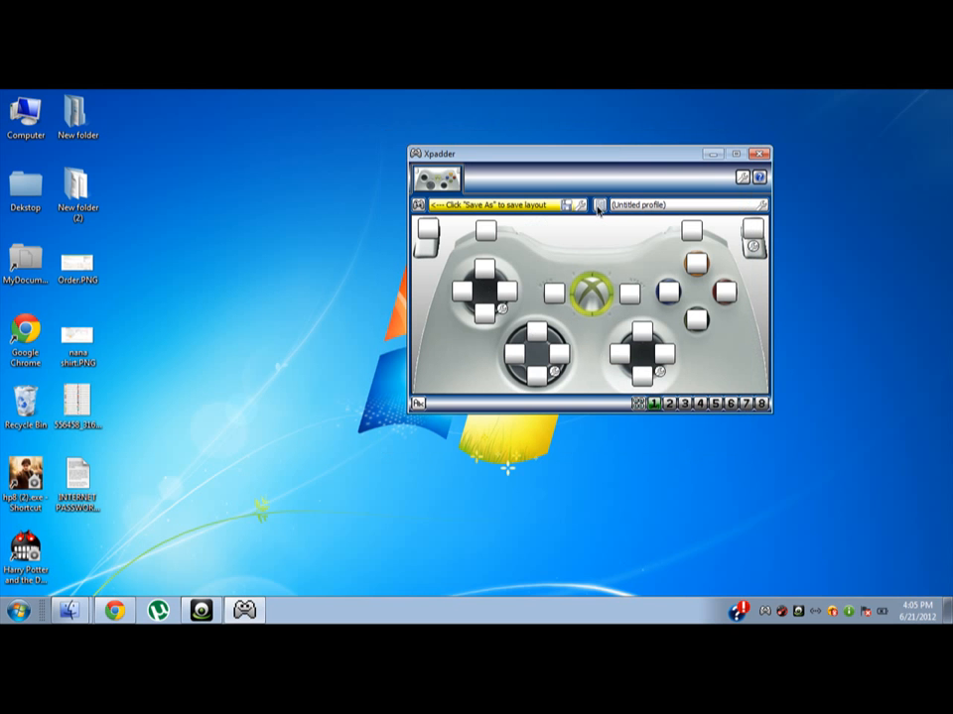
- Start a new profile and dismiss the Trigger Right assignment window
left_click(599, 206)
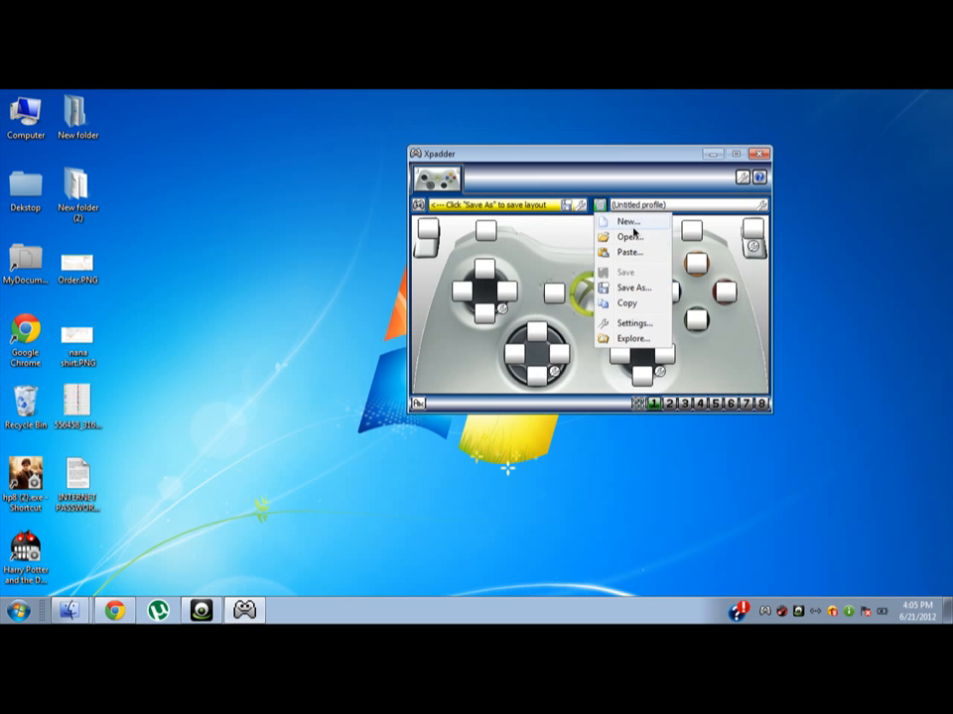
left_click(627, 221)
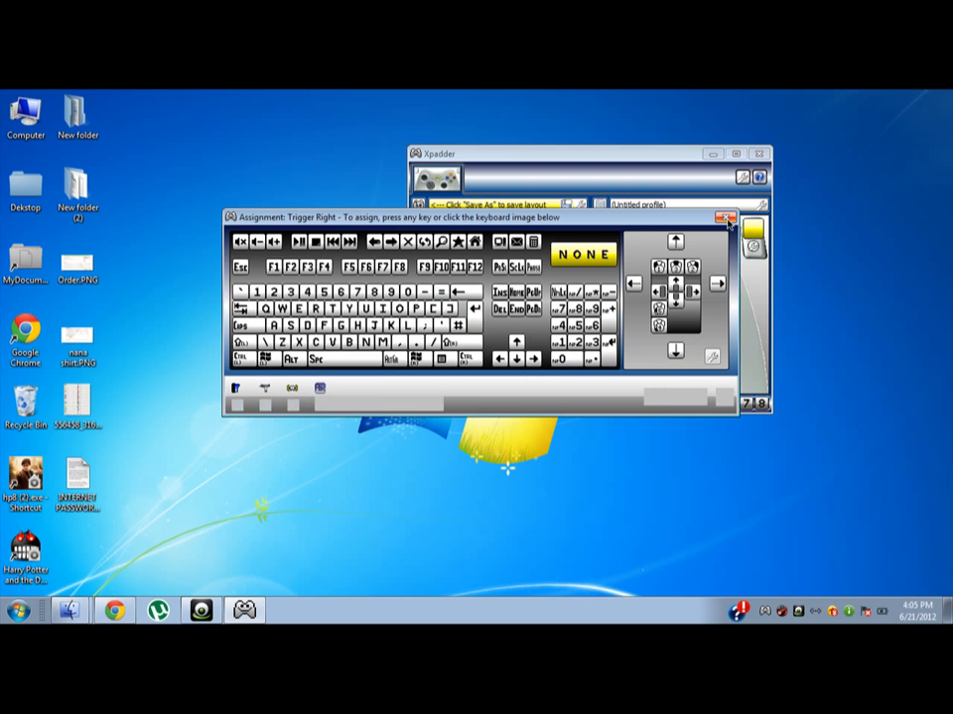
left_click(724, 218)
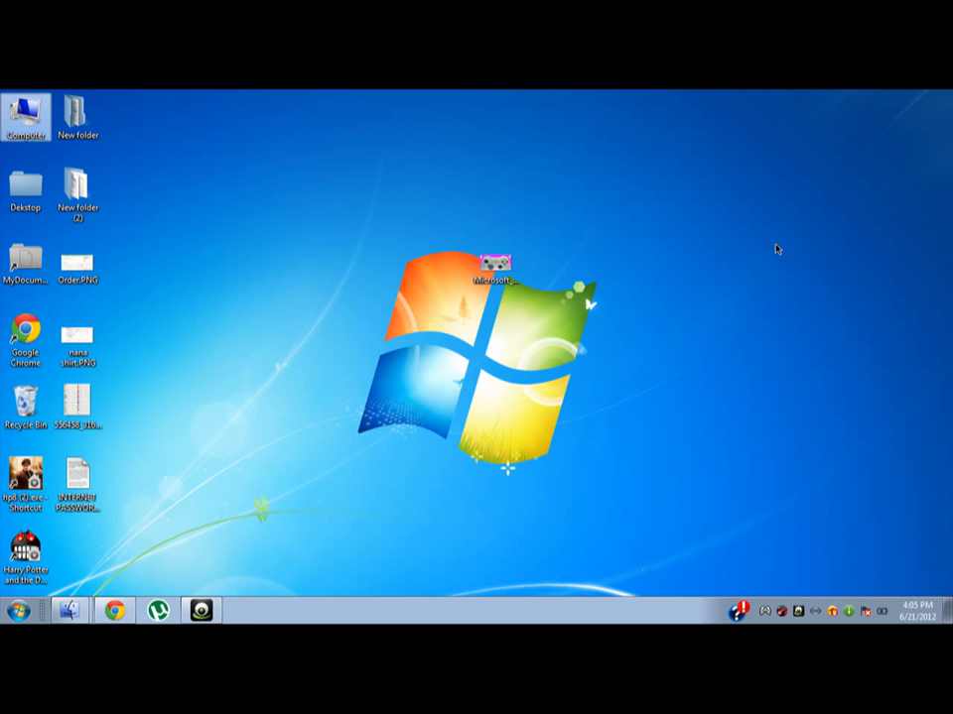
double_click(26, 114)
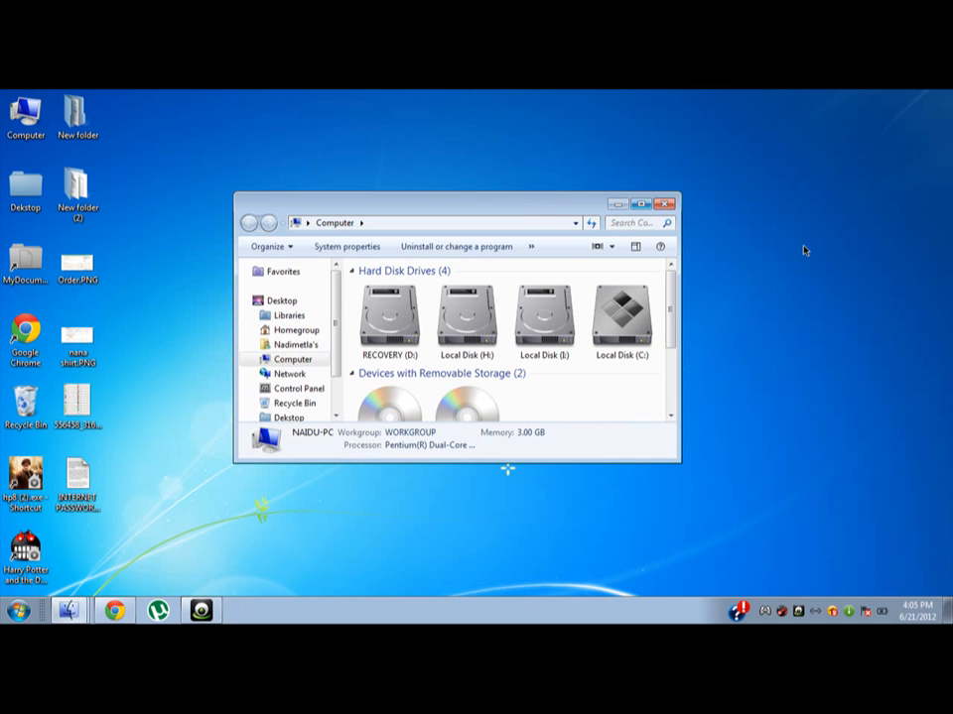
left_click(664, 203)
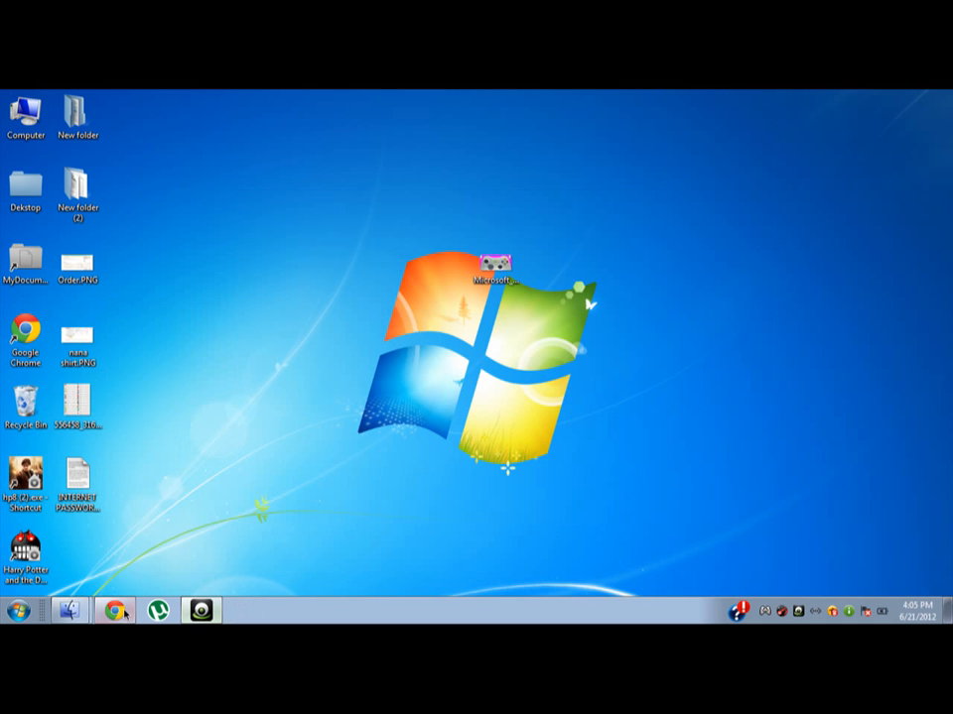
double_click(490, 268)
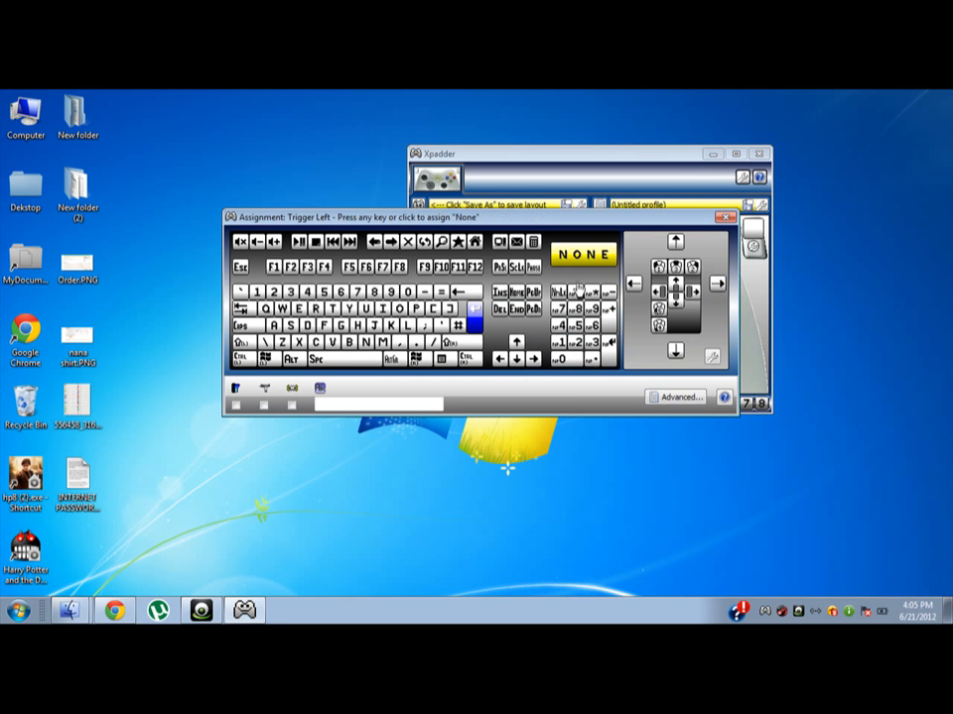
- Pick an assignment in the Trigger Left assignment window
left_click(672, 282)
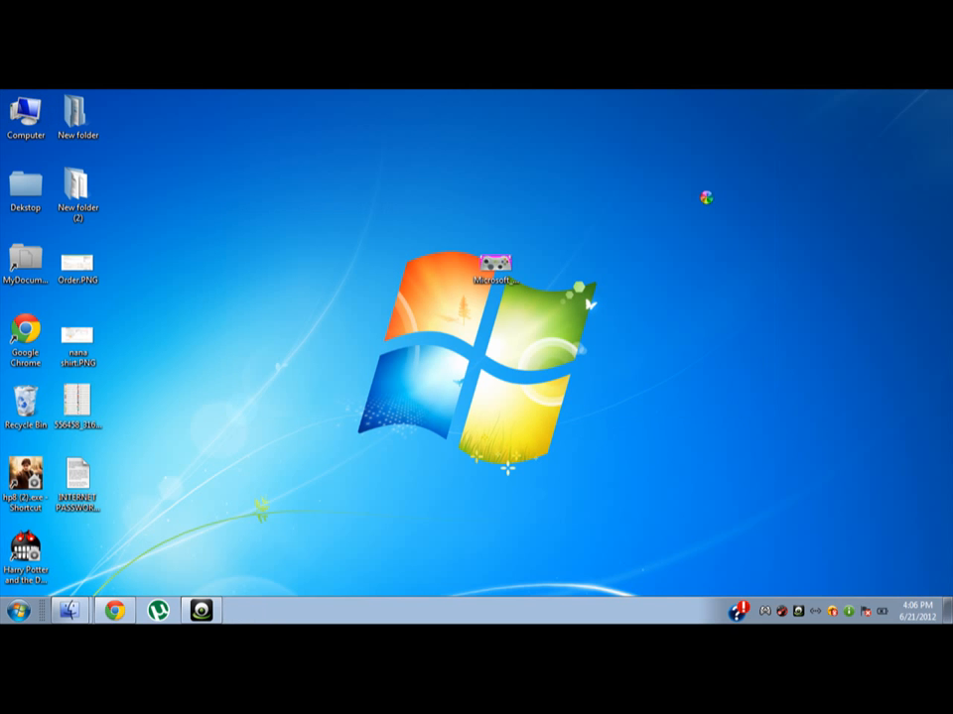
right_click(705, 198)
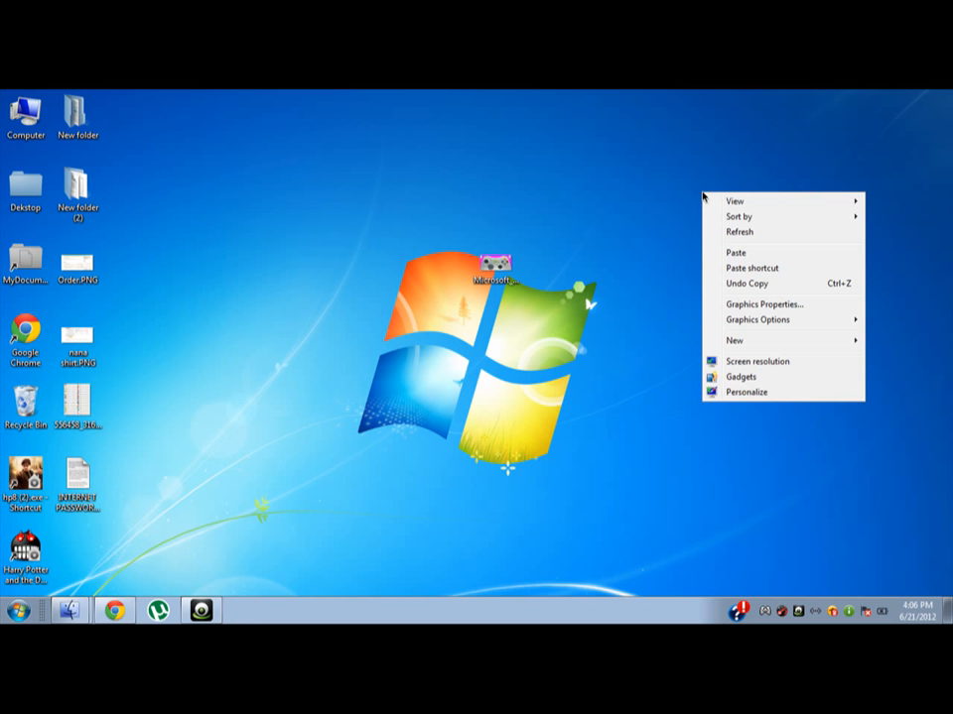
left_click(807, 236)
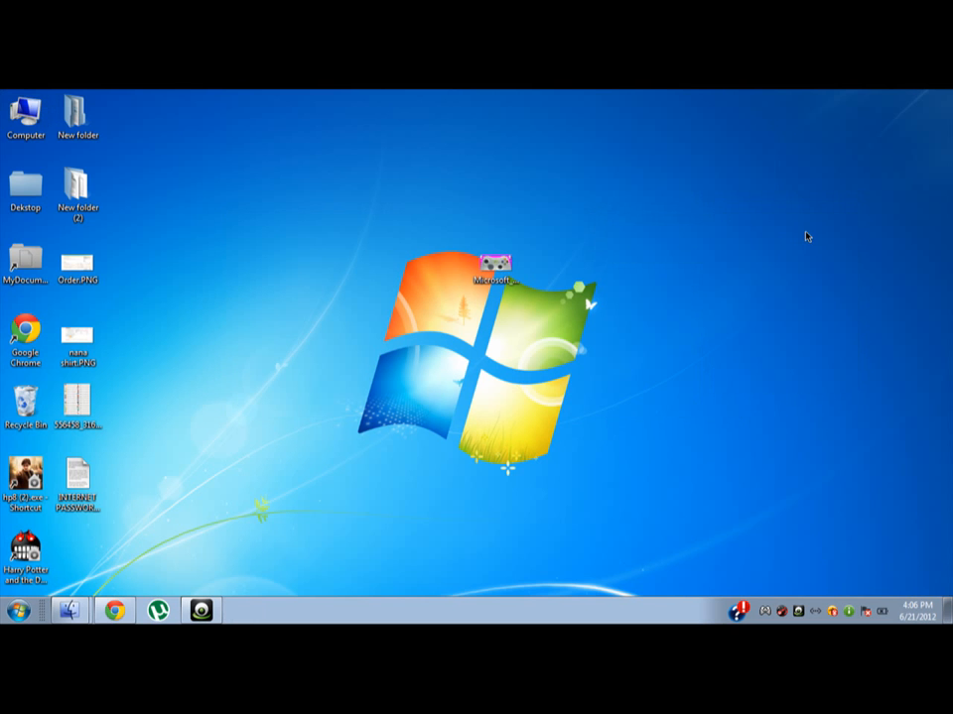
mouse_move(793, 243)
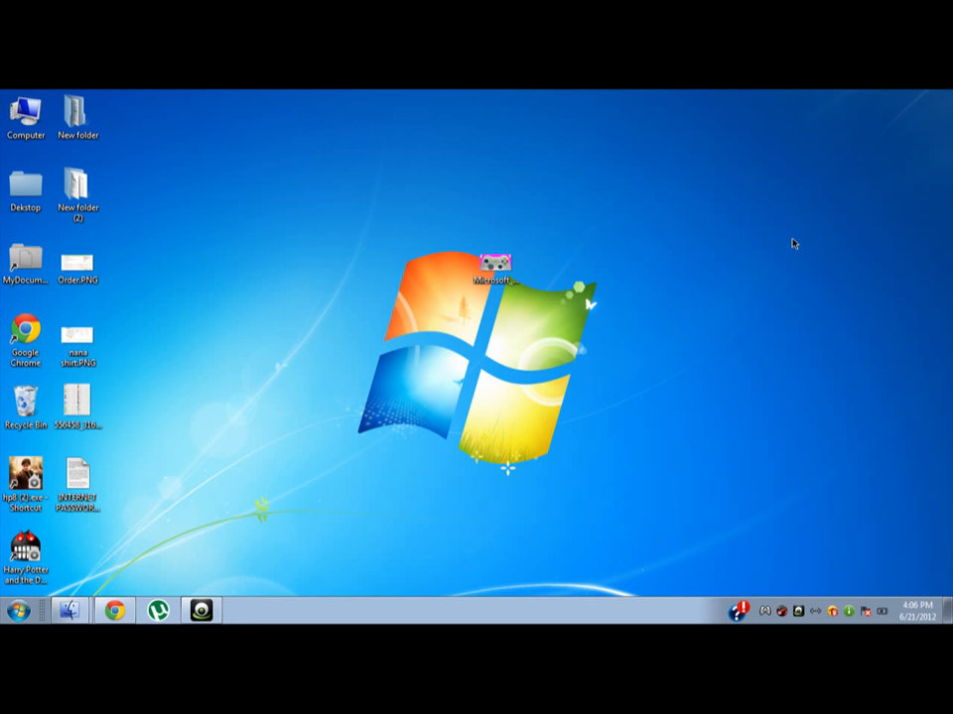
right_click(794, 244)
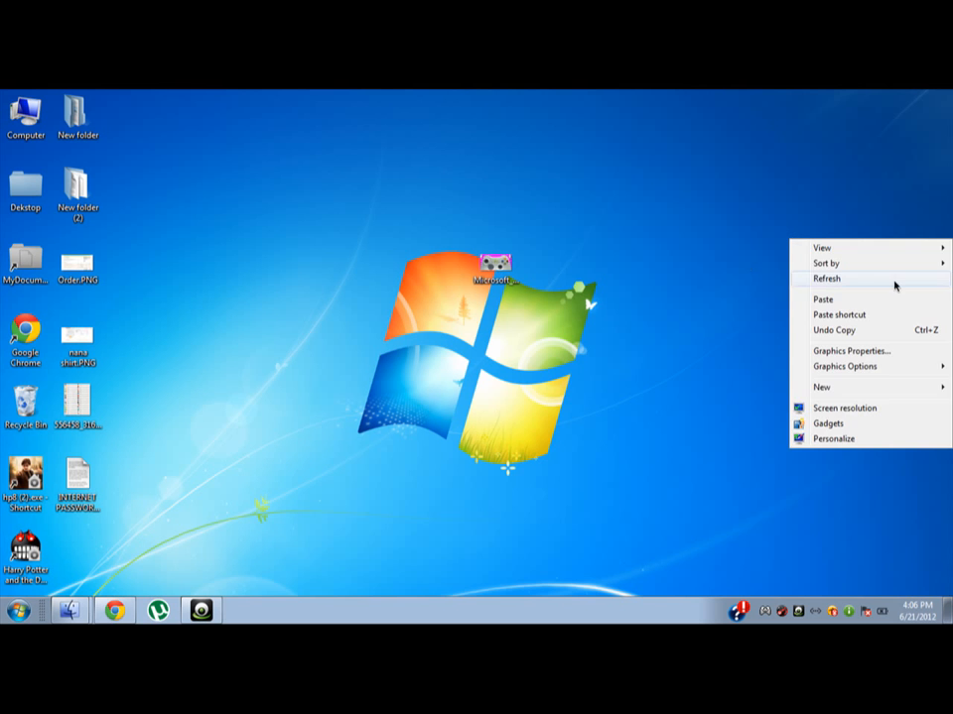
left_click(769, 449)
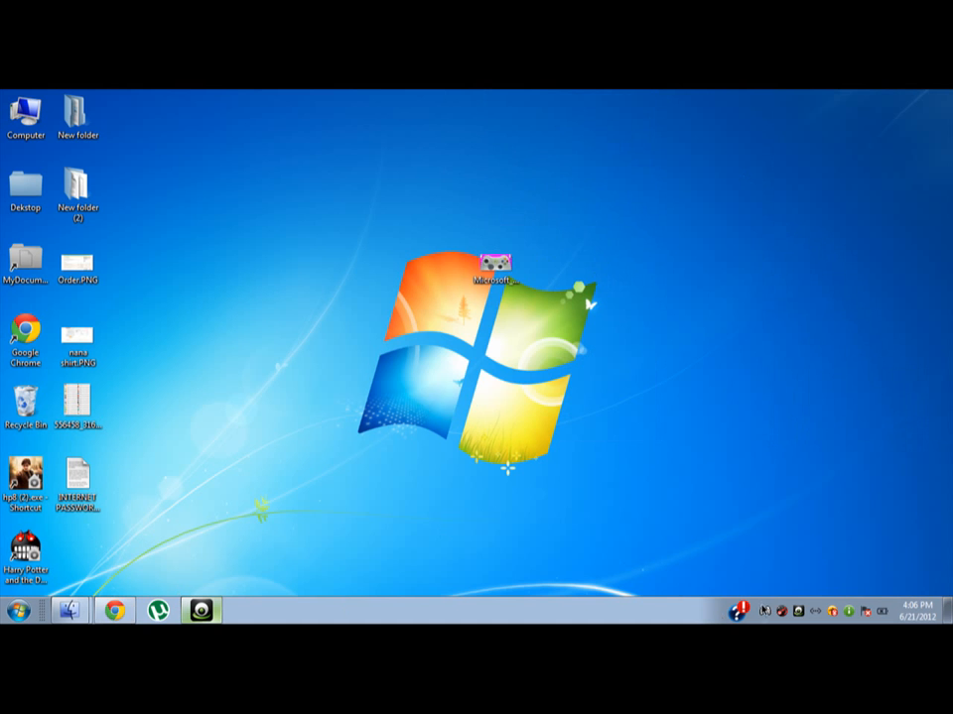
double_click(486, 267)
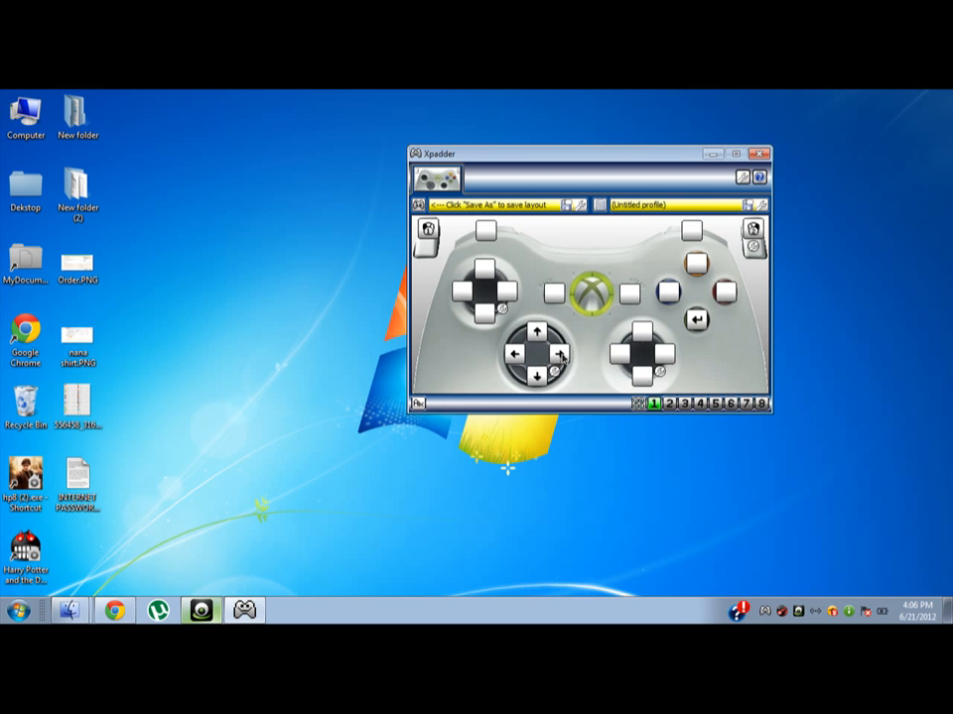
mouse_move(549, 228)
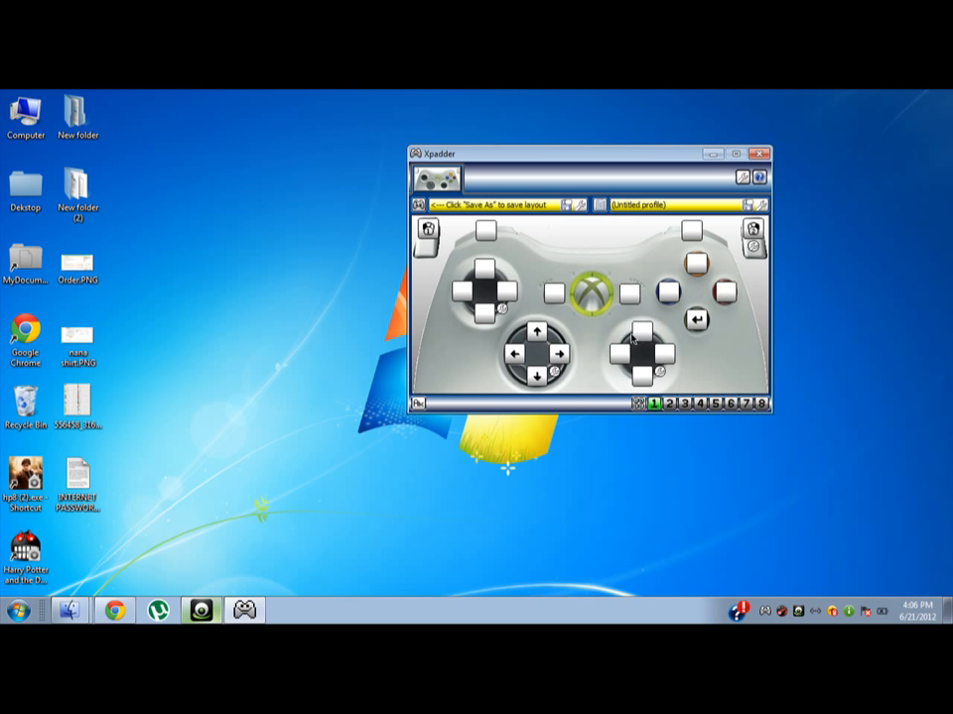
mouse_move(625, 362)
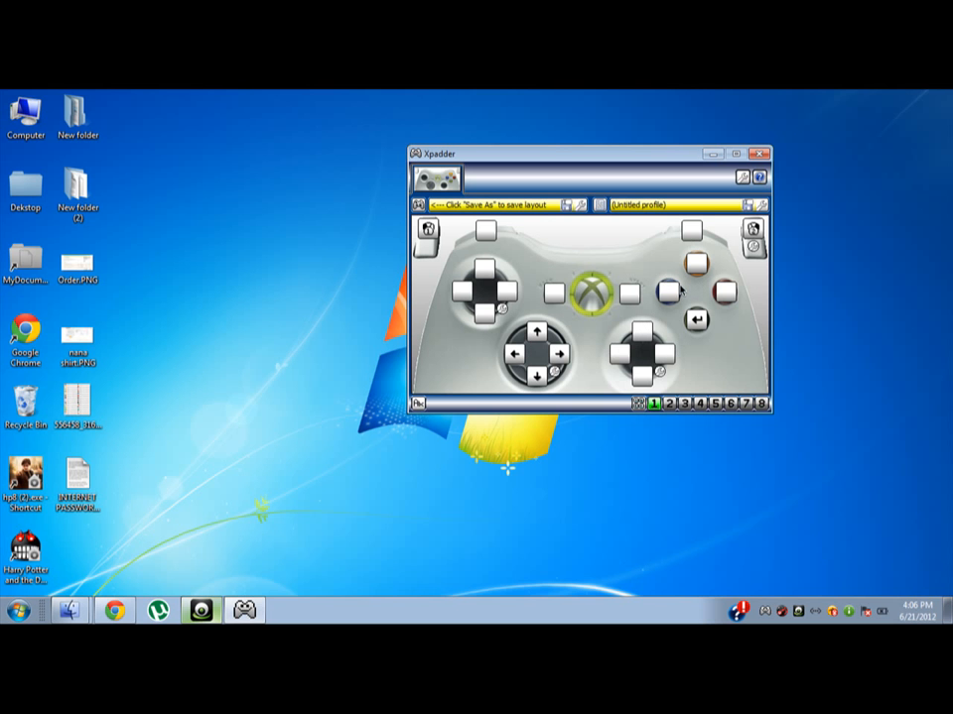
mouse_move(753, 314)
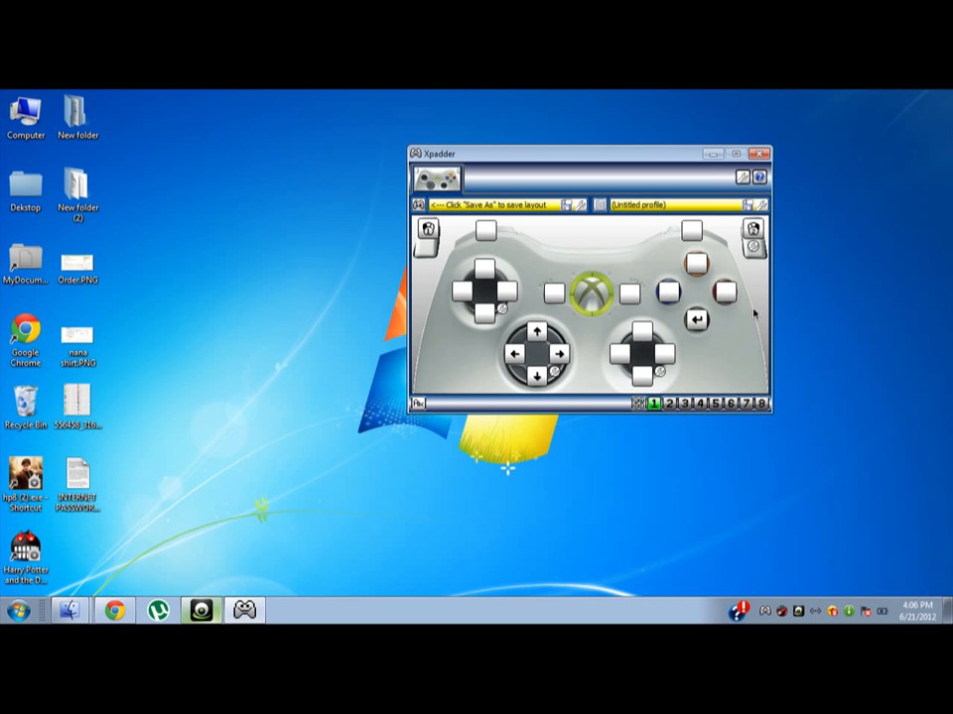
mouse_move(637, 319)
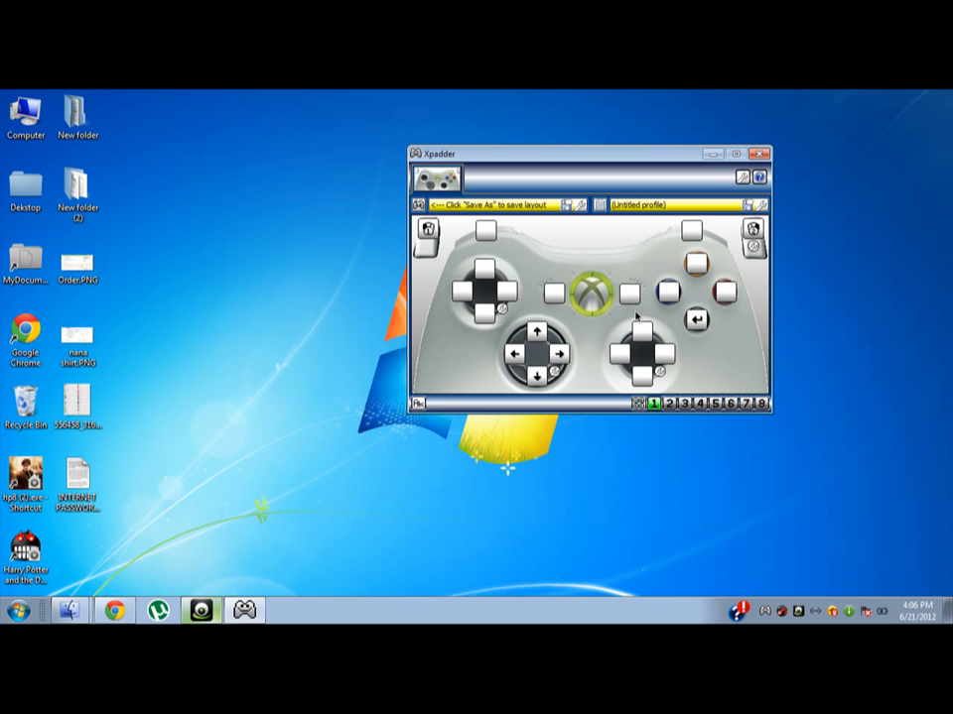